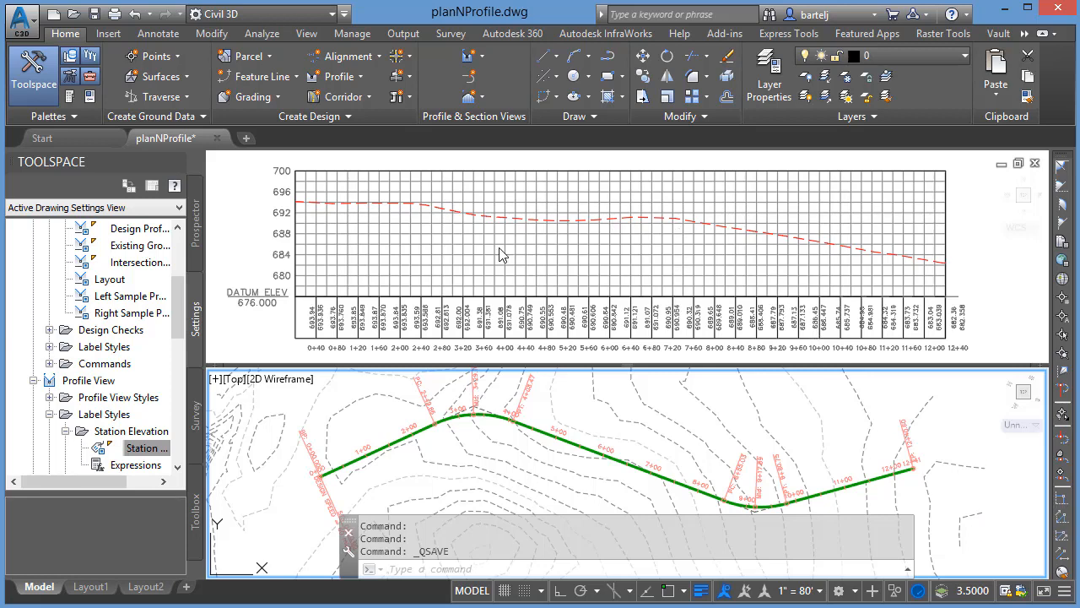
mouse_move(713, 225)
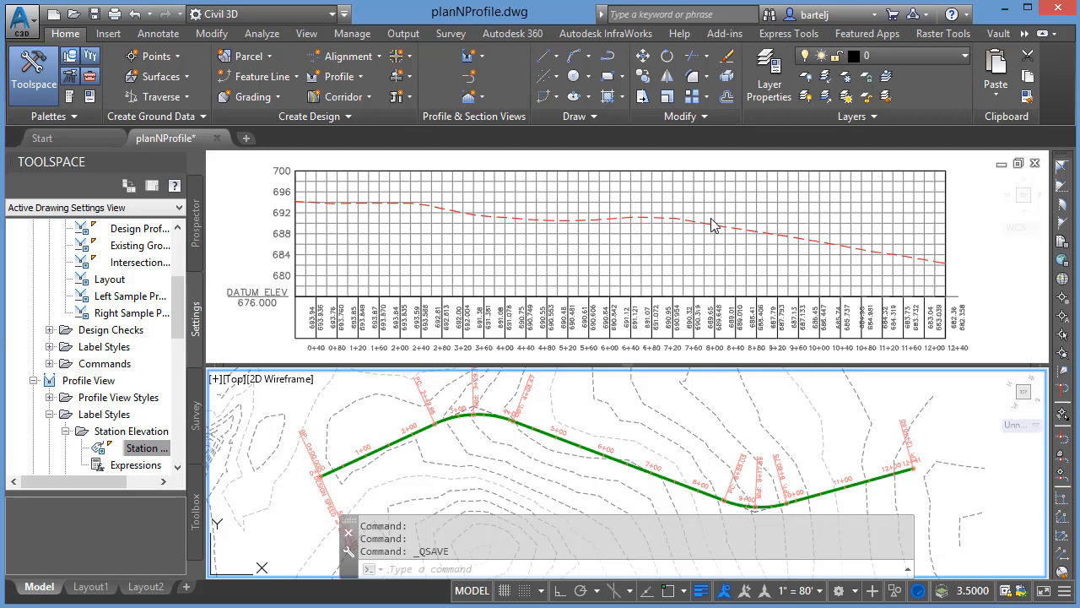
mouse_move(819, 270)
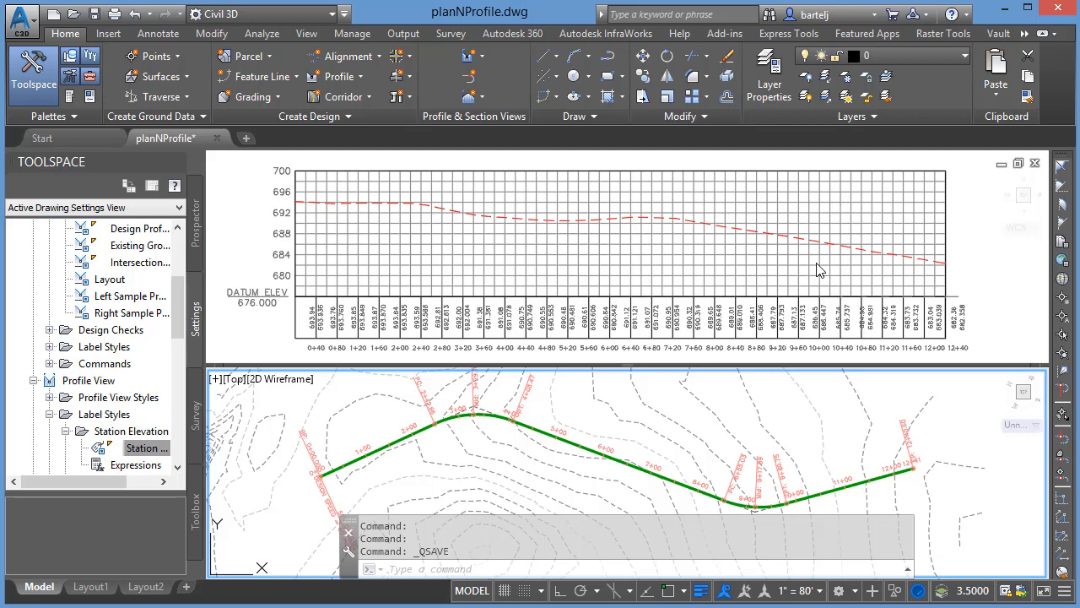
mouse_move(694, 275)
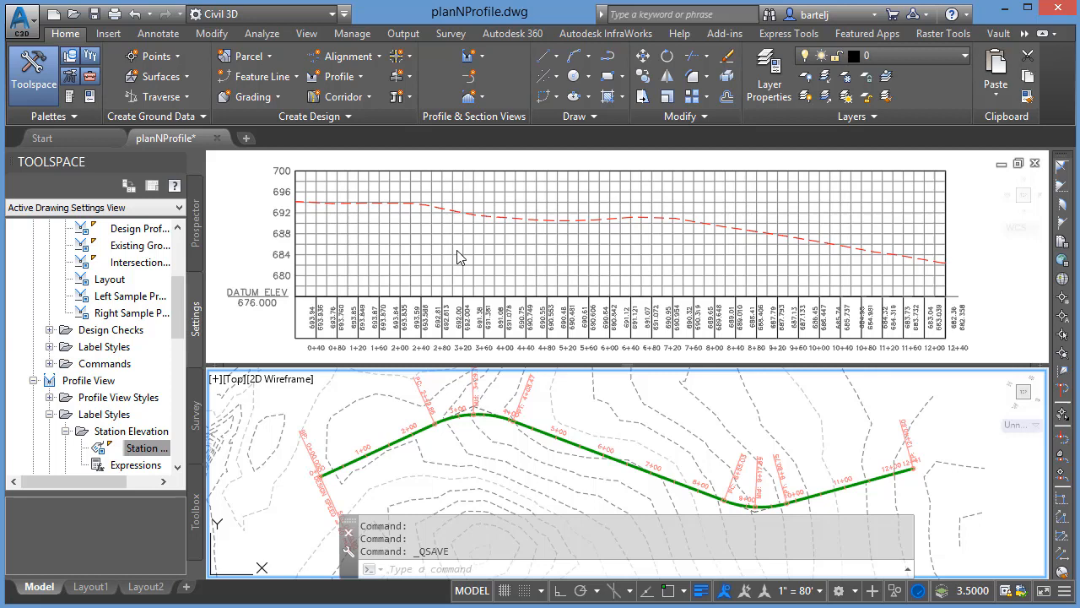
mouse_move(662, 297)
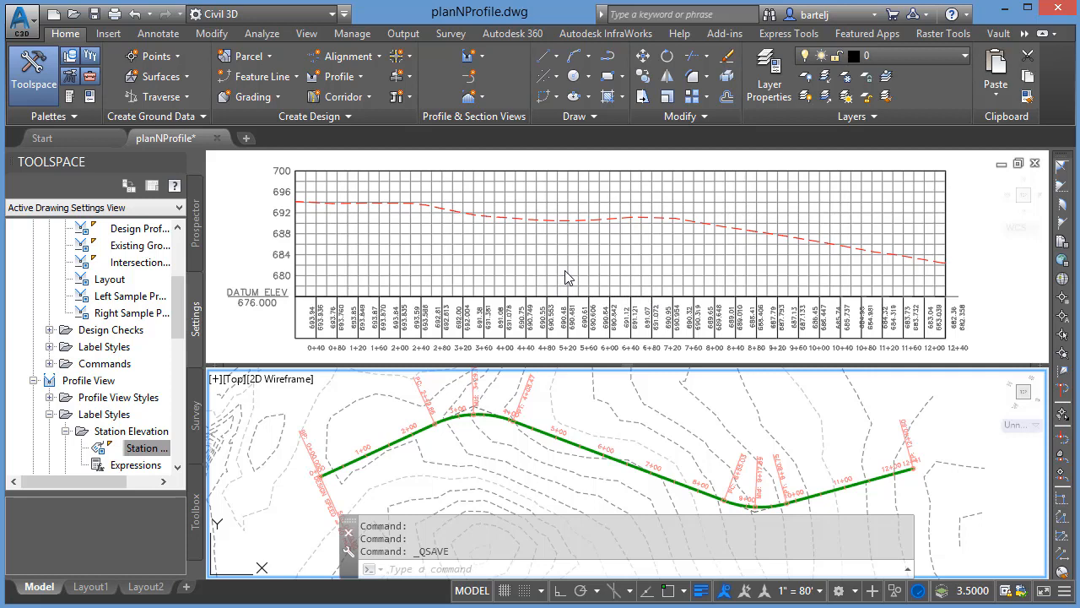
mouse_move(557, 280)
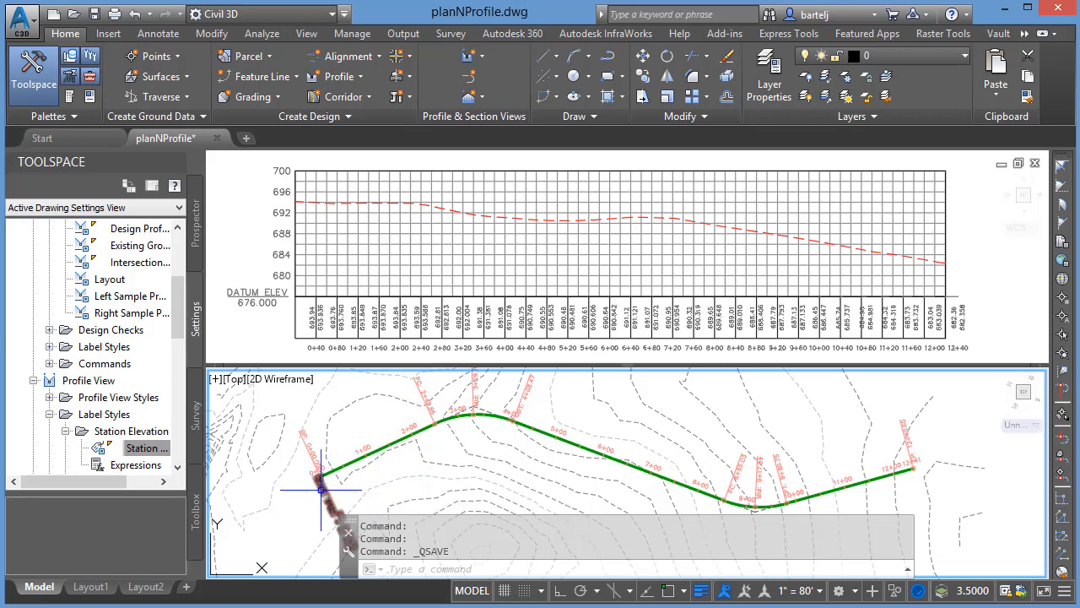
mouse_move(550, 476)
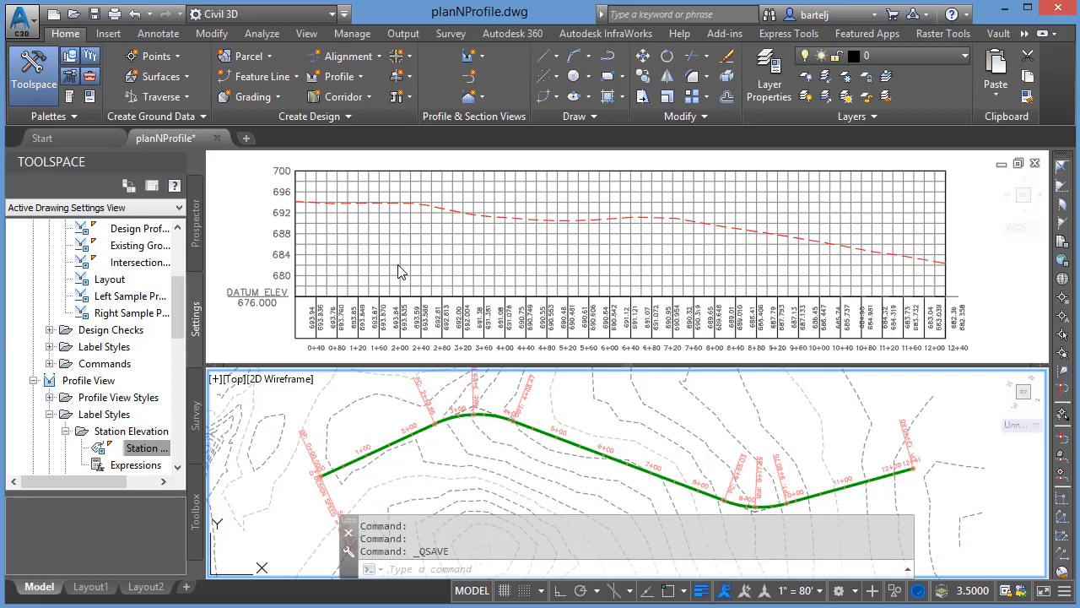
mouse_move(386, 267)
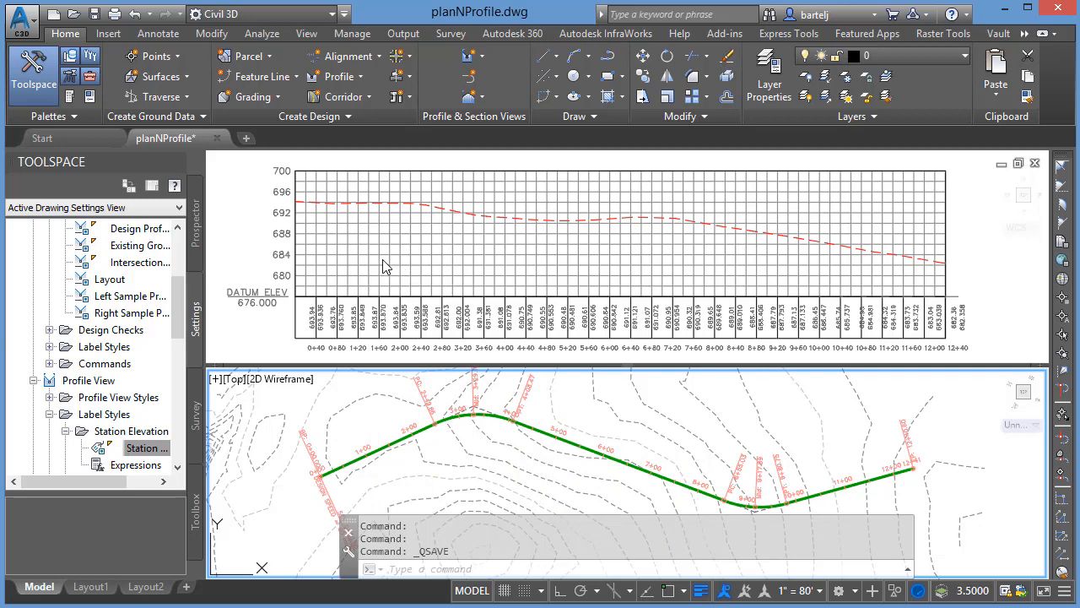
mouse_move(392, 253)
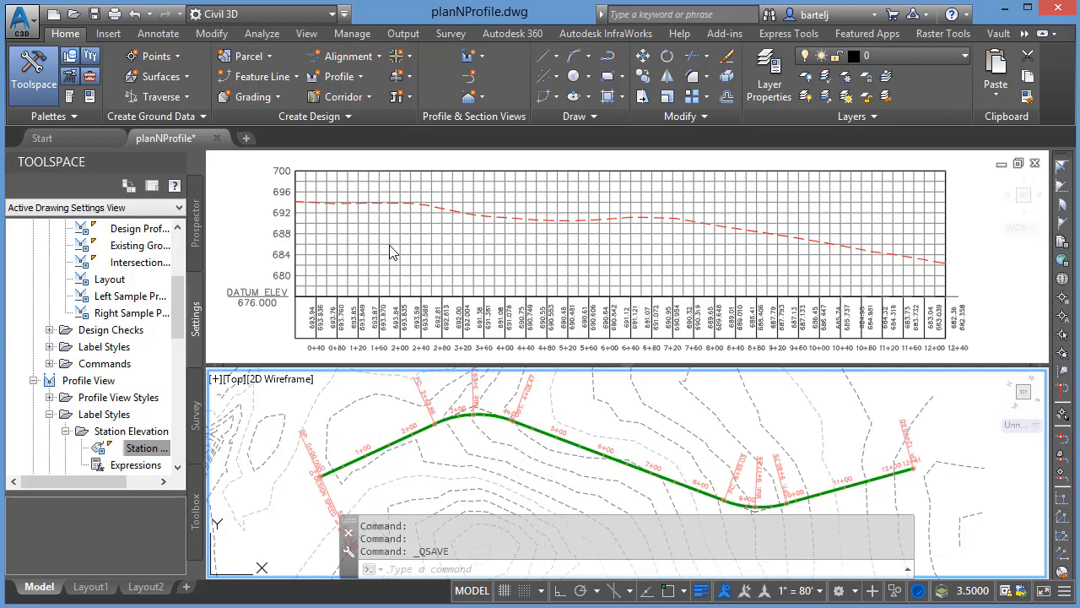
mouse_move(304, 222)
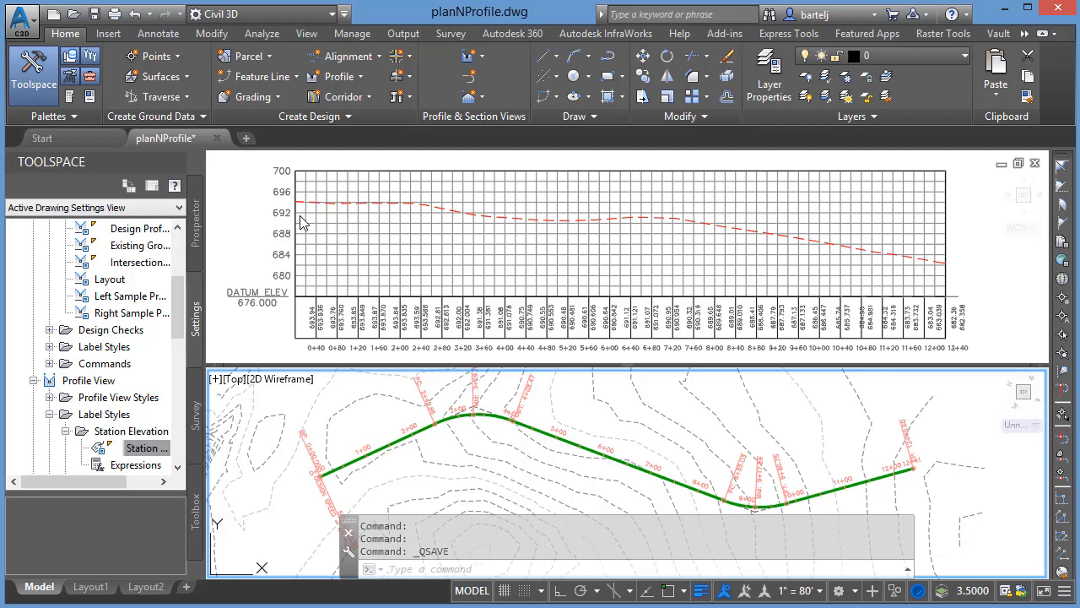
mouse_move(329, 221)
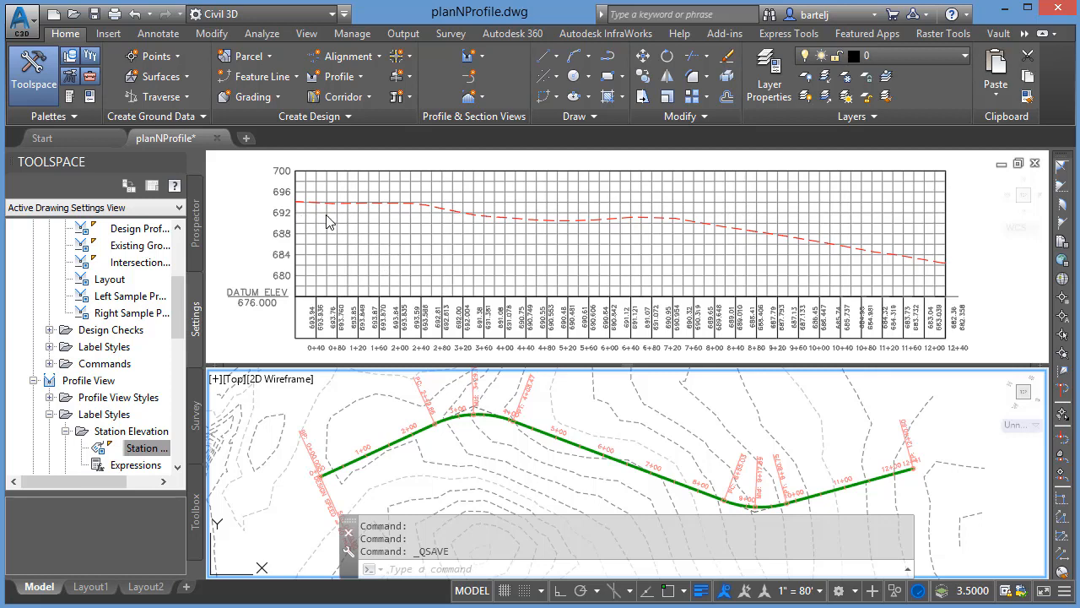
mouse_move(359, 242)
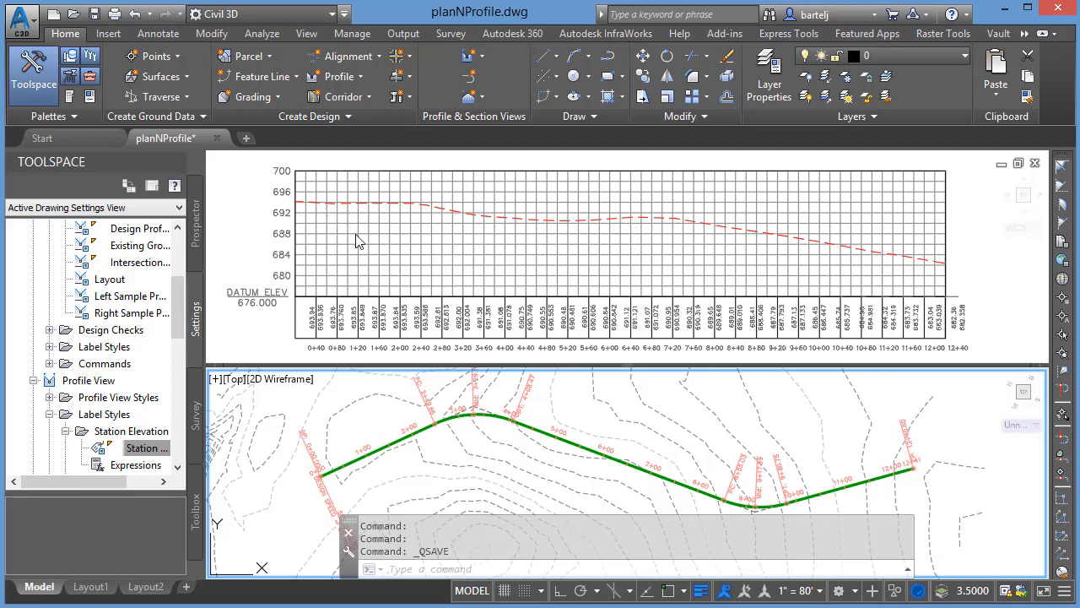
mouse_move(590, 301)
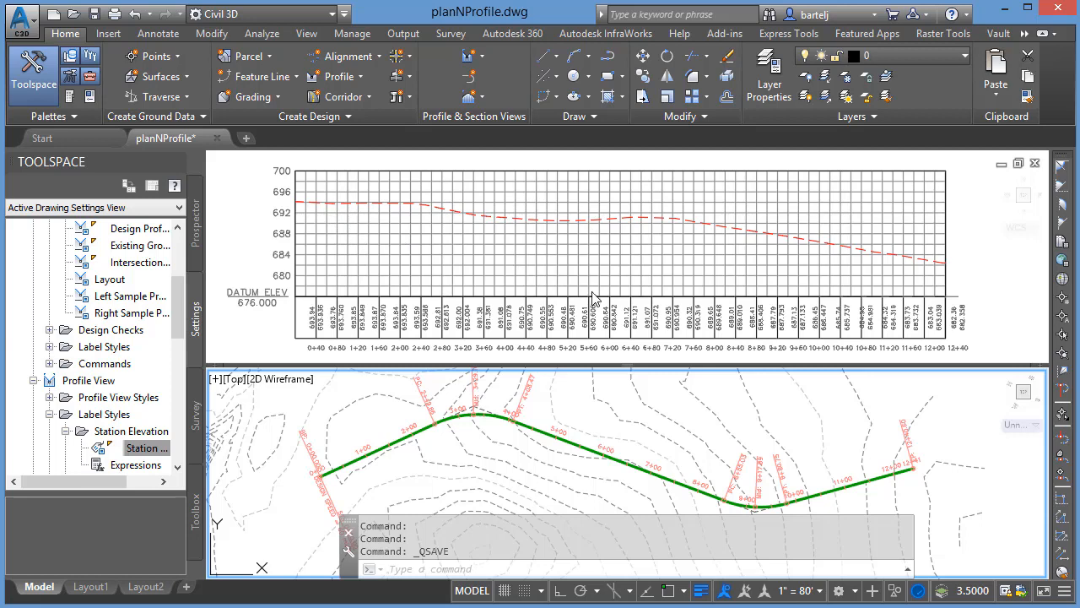
mouse_move(920, 452)
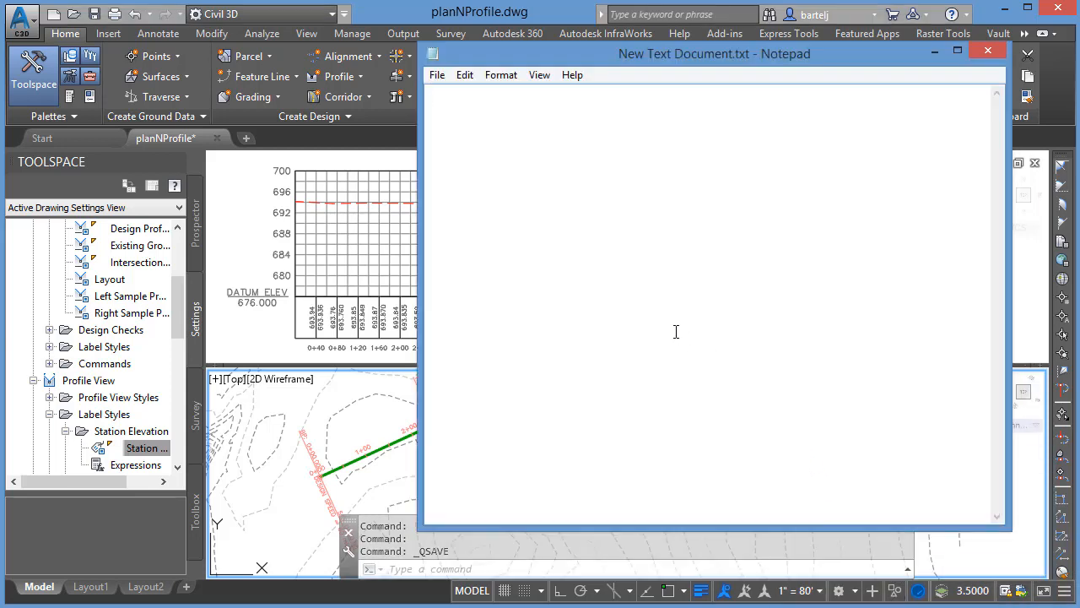
mouse_move(602, 256)
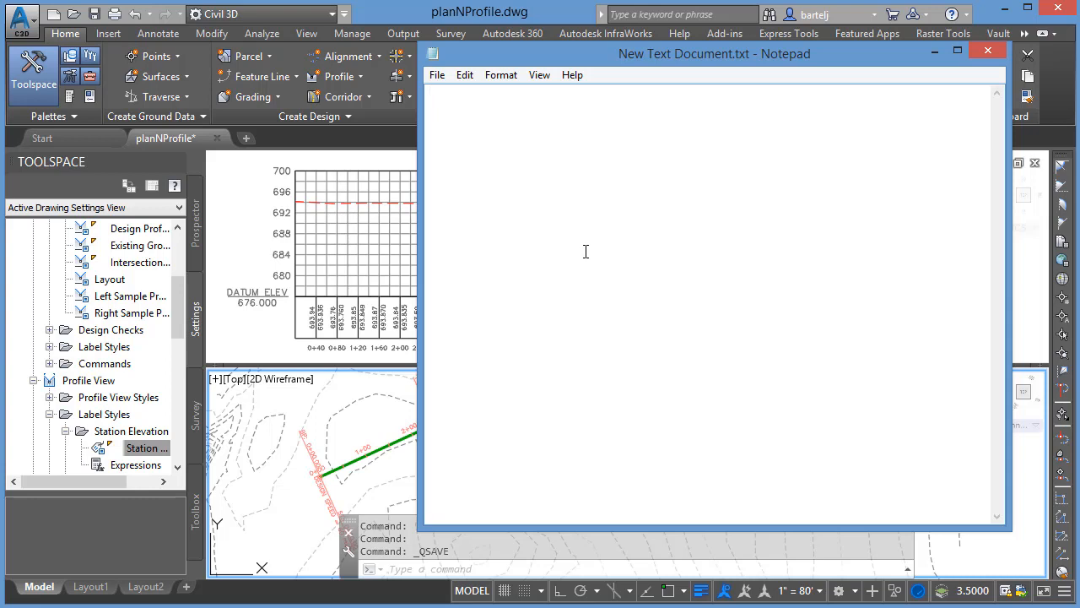
mouse_move(613, 227)
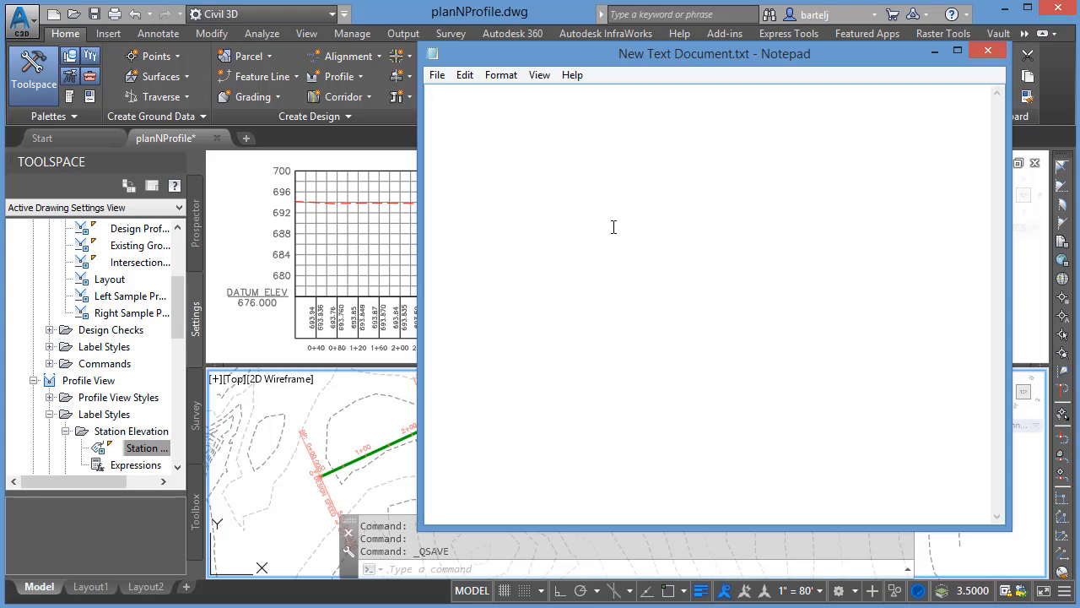
Step: Enter the first row, 0 694.15, and the second row, starting 207.82, with curve length 150
text(0)
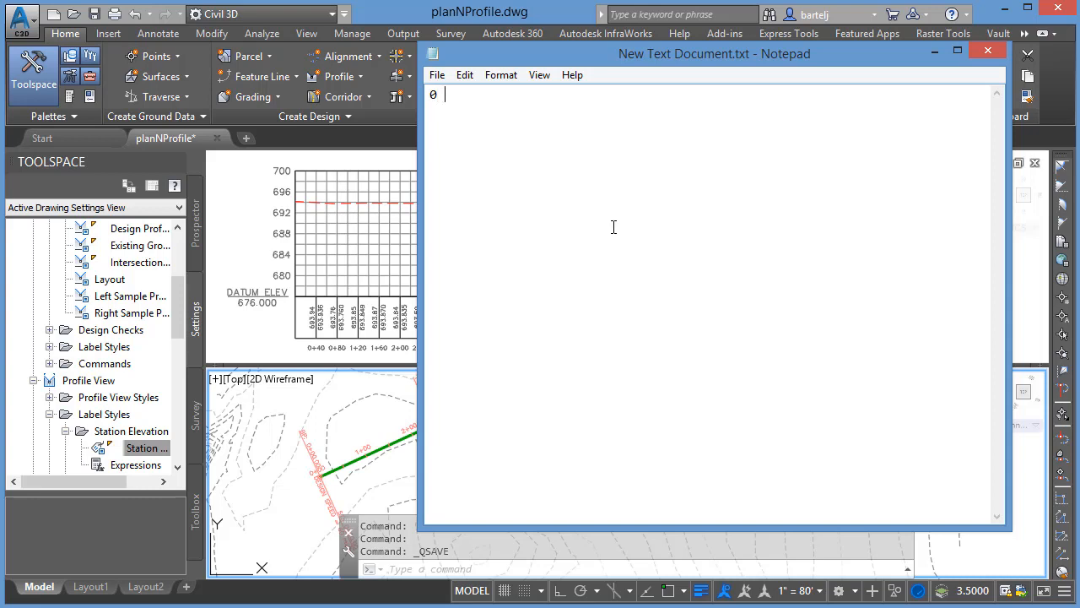
text(694)
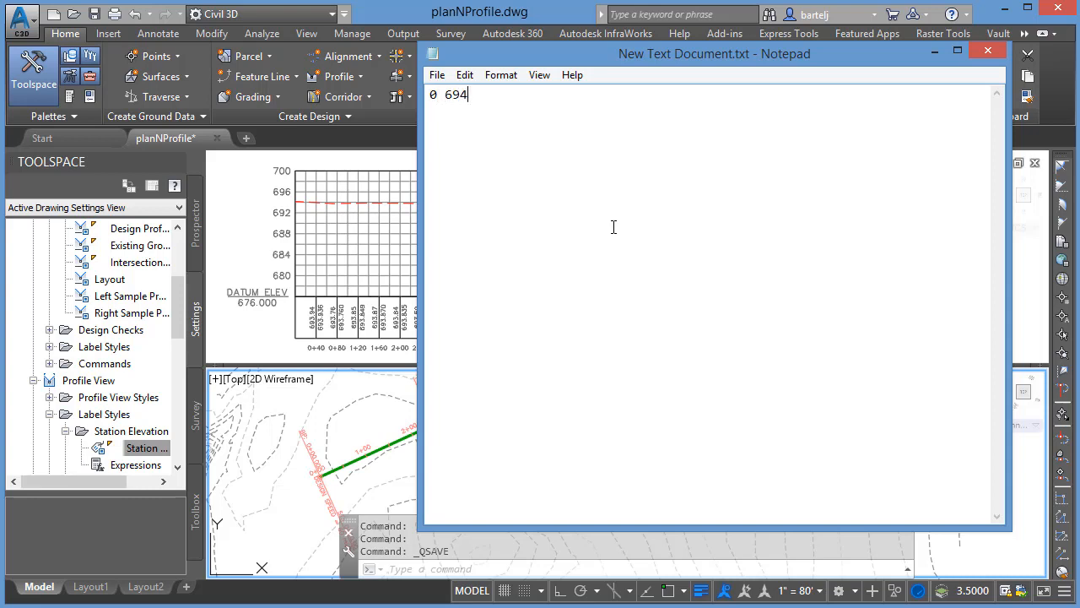
text(.15)
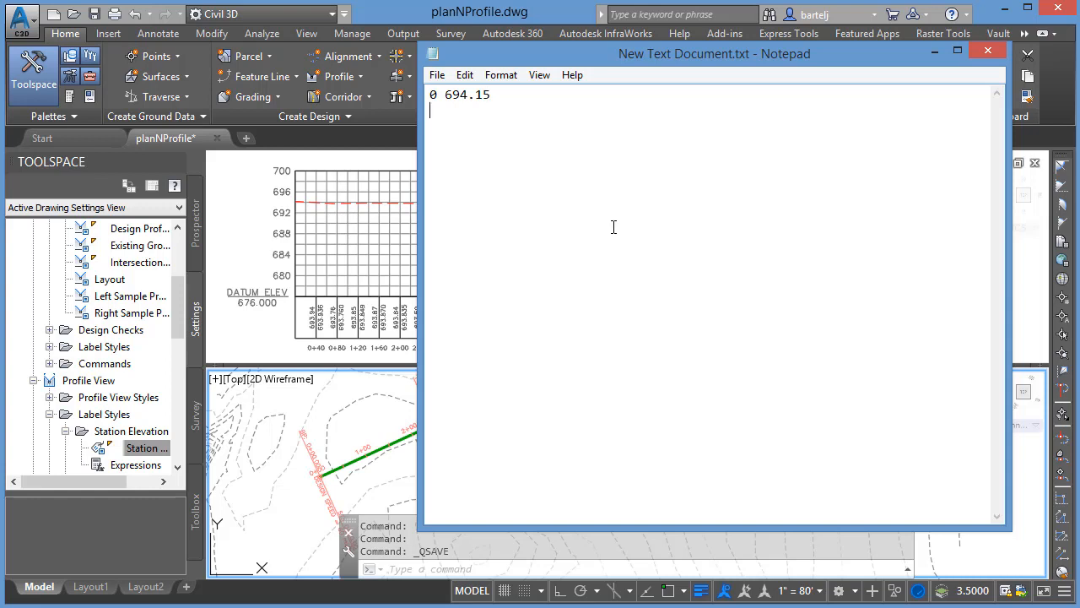
text(2)
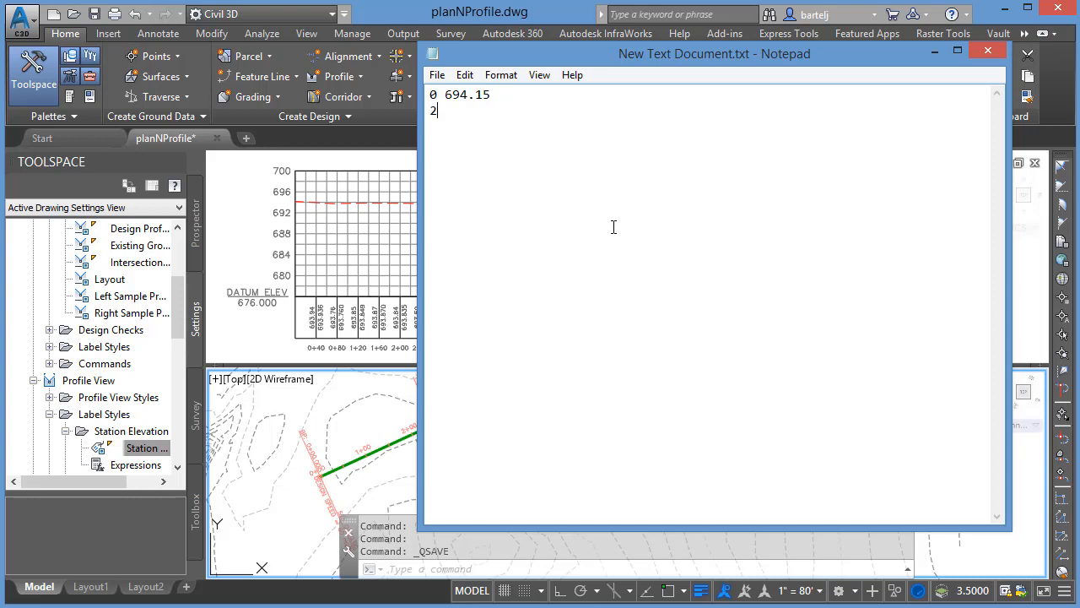
text(07)
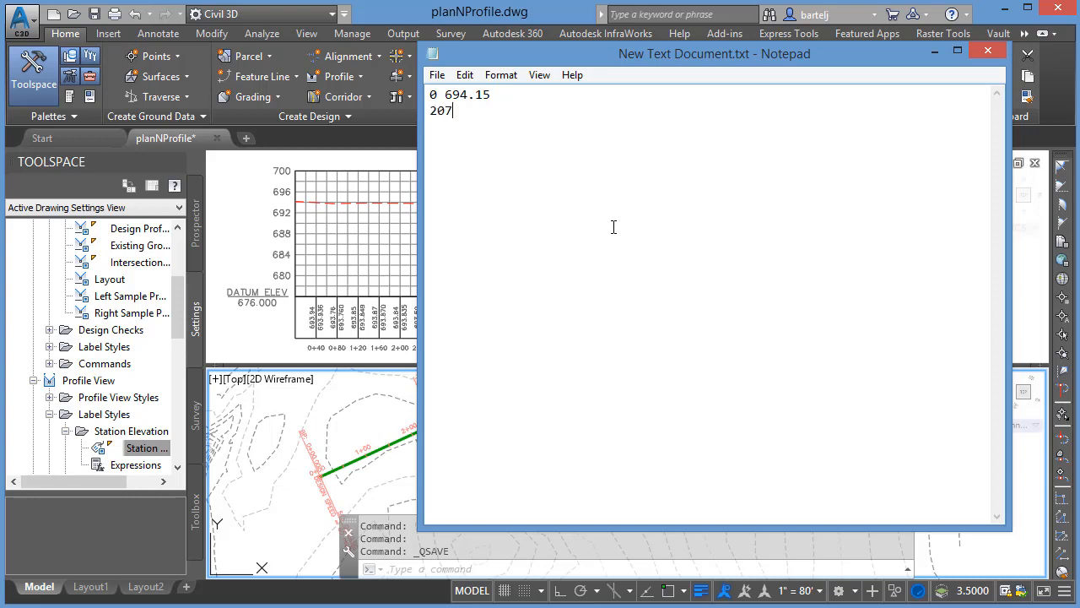
text(.82)
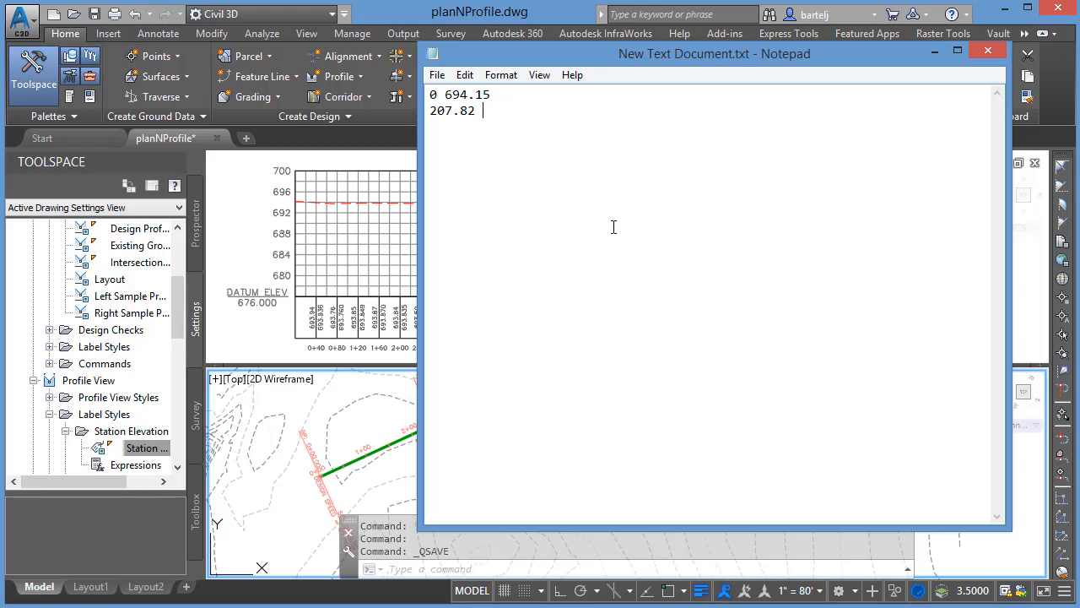
text(695)
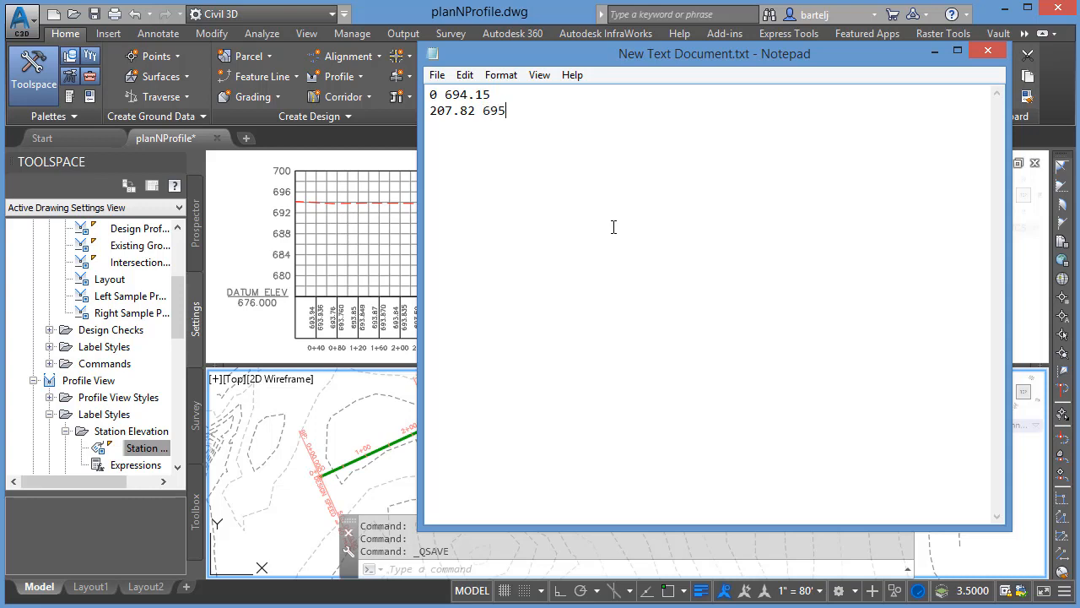
text(1)
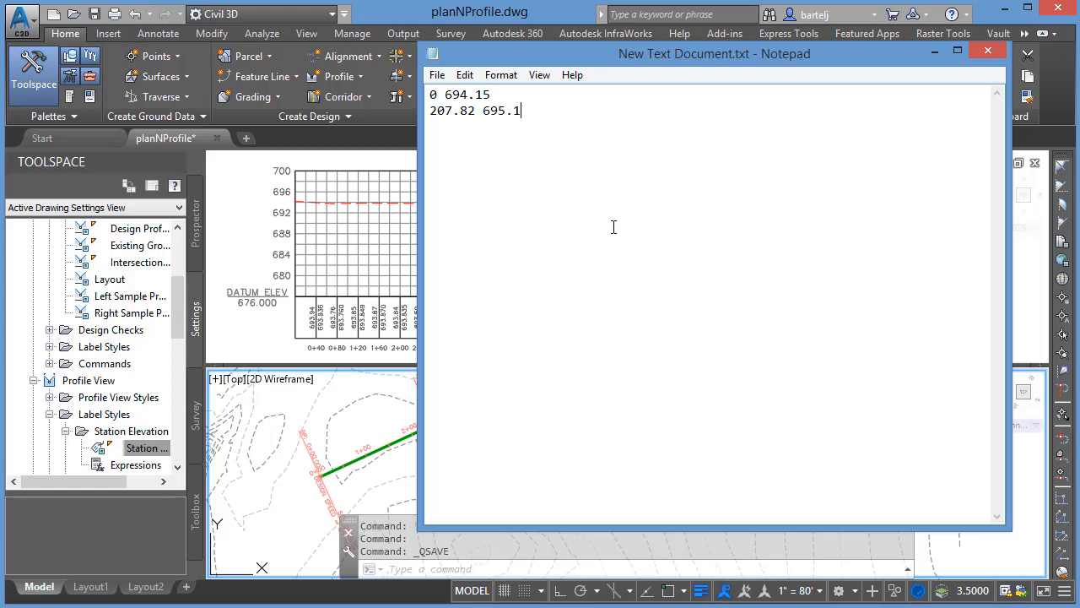
text(9)
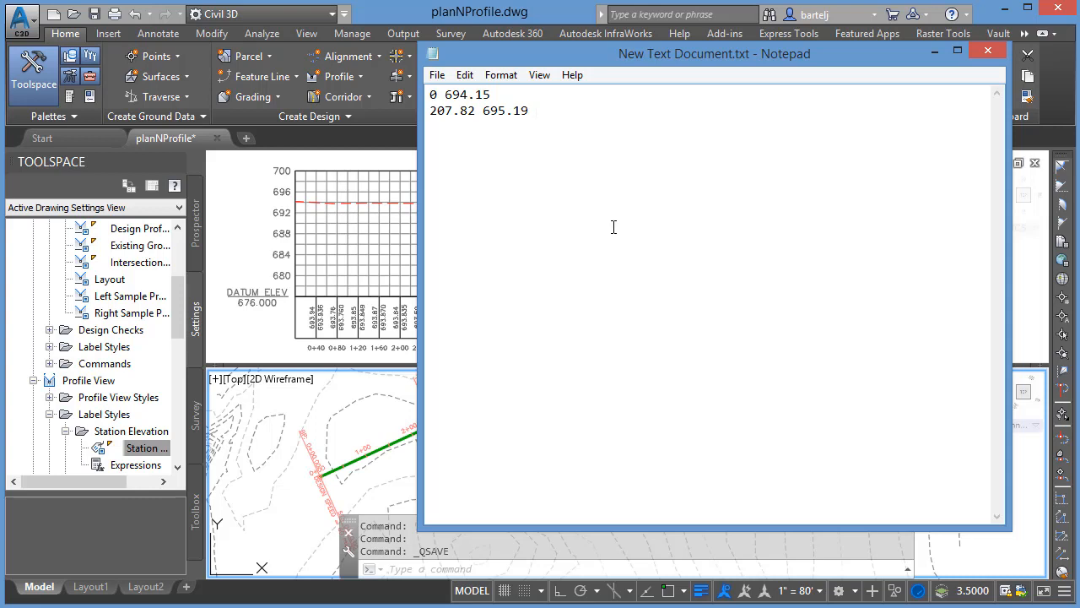
text(150)
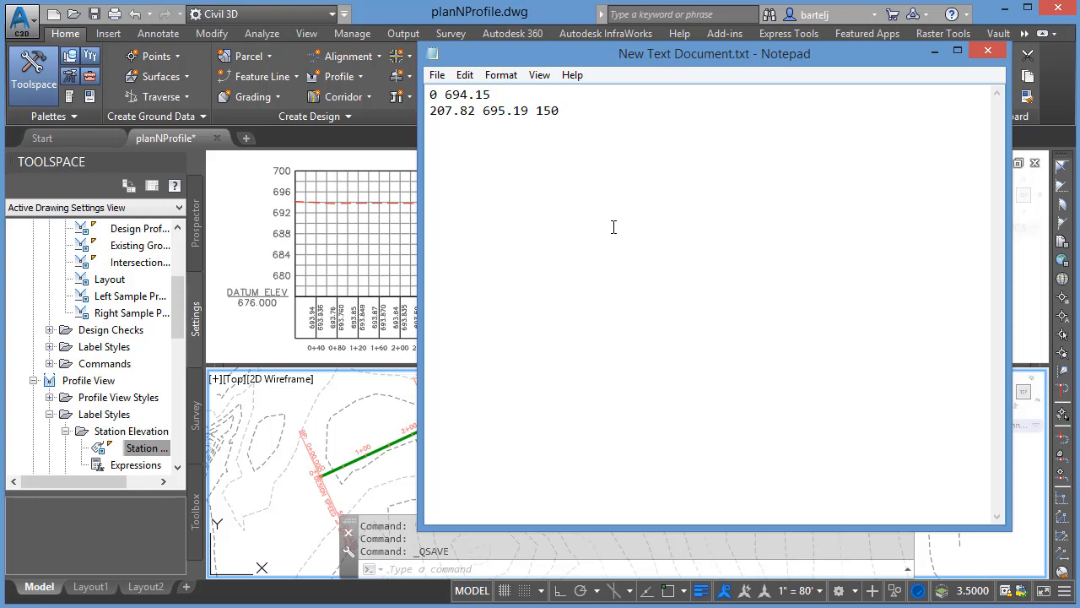
Step: Enter the third row (station 436.92, curve 150) and the fourth row, 712.63 691.53 150
text(436)
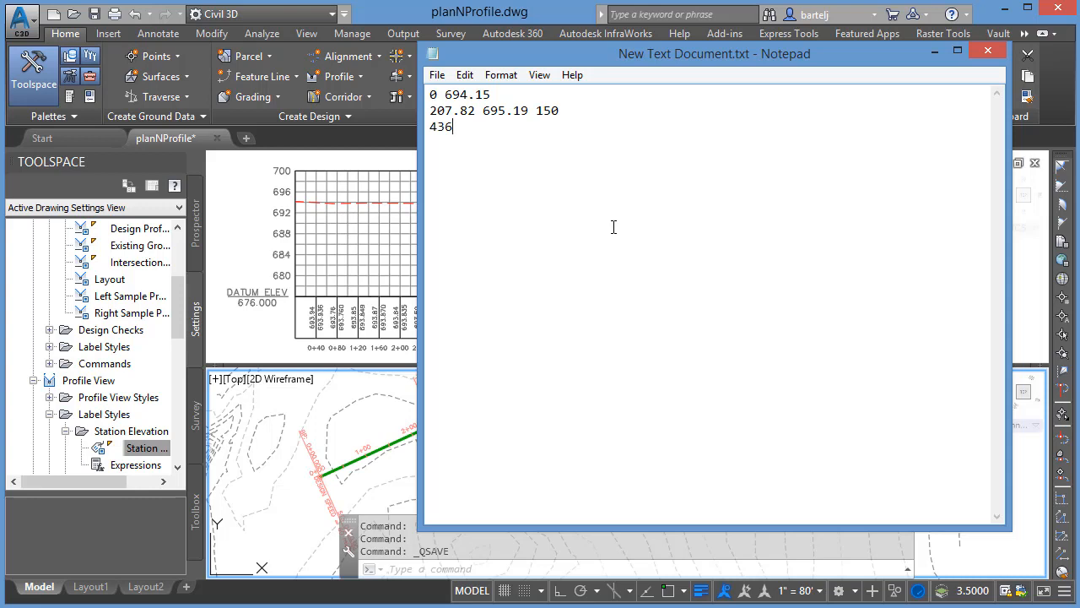
text(.)
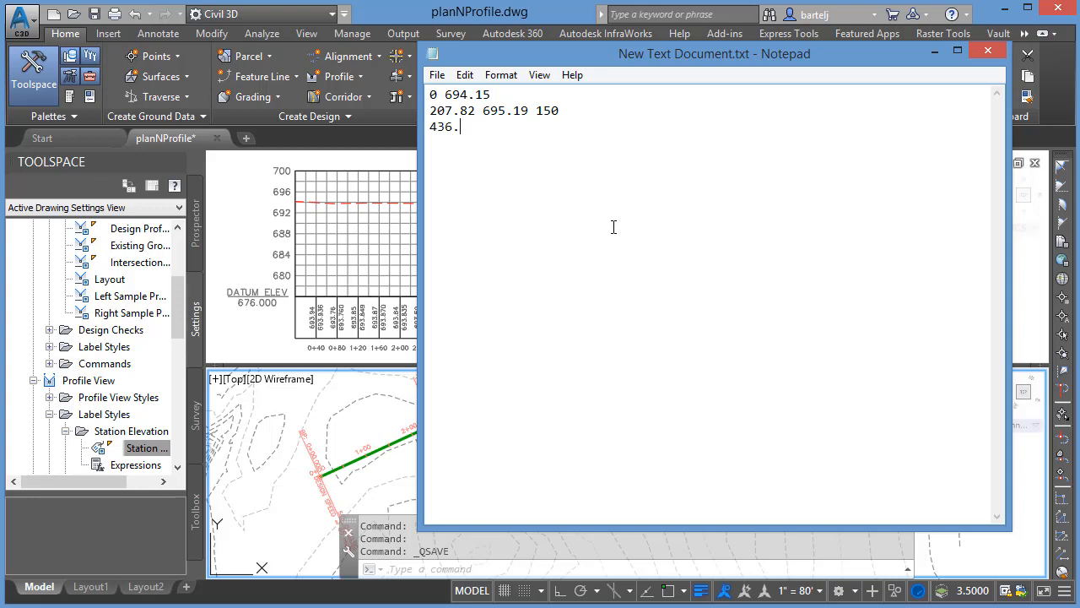
text(92)
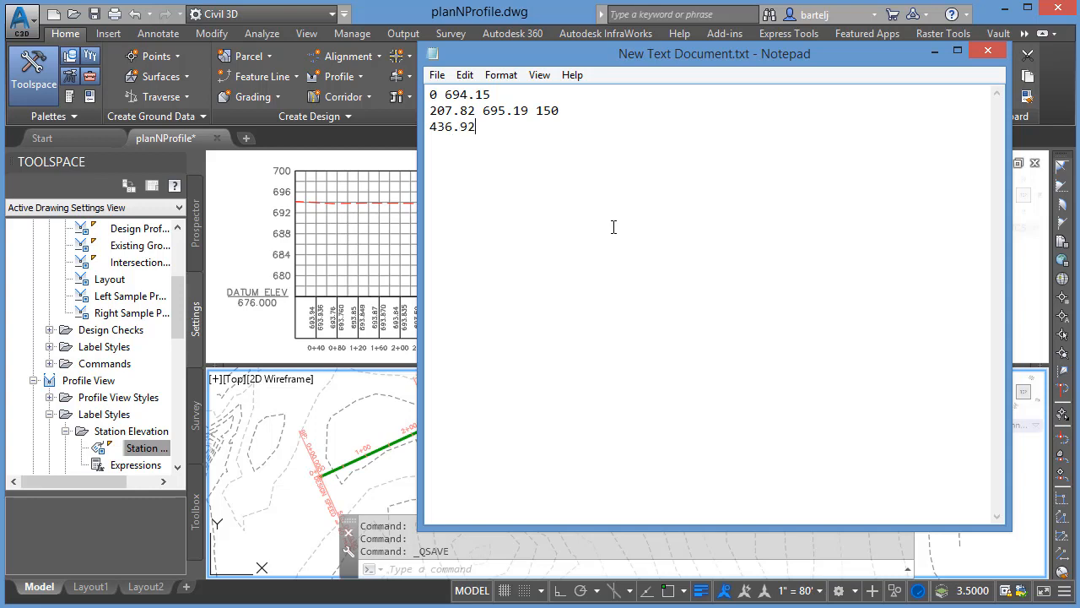
text(689.46)
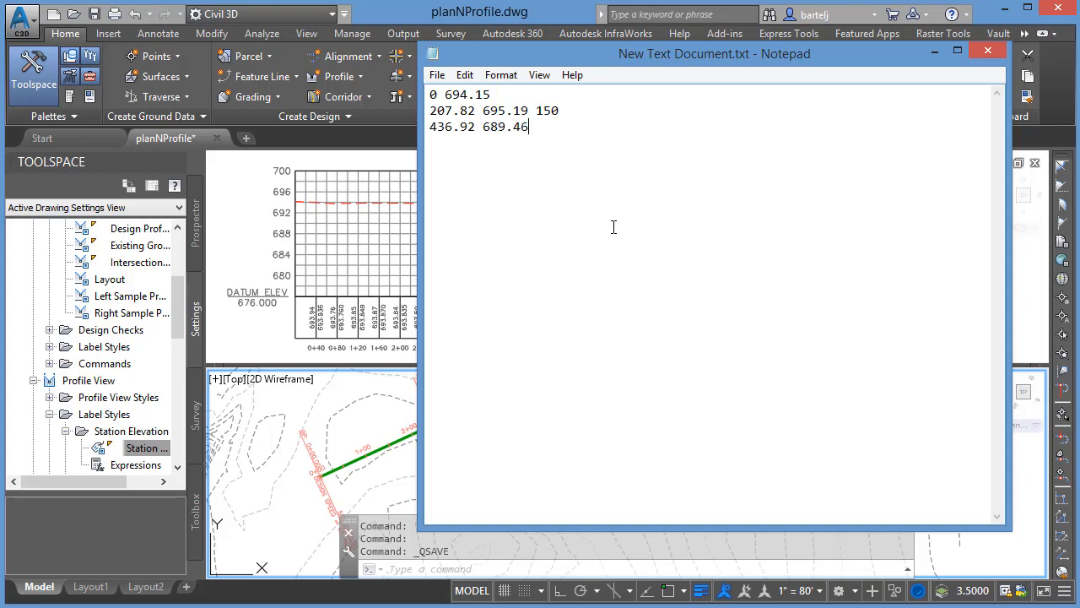
text(150)
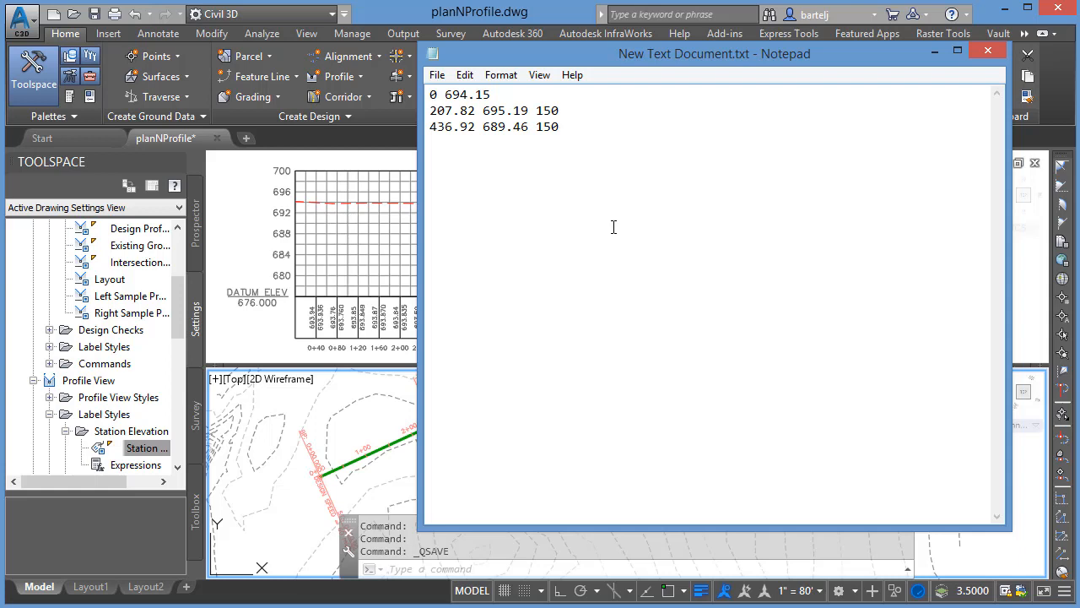
text(7)
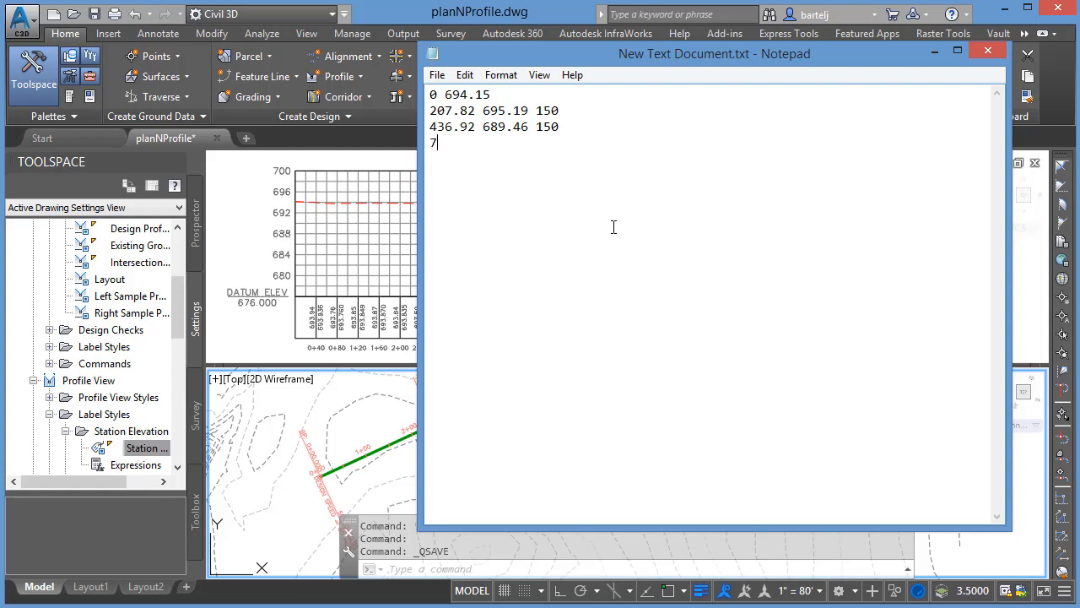
text(12.6)
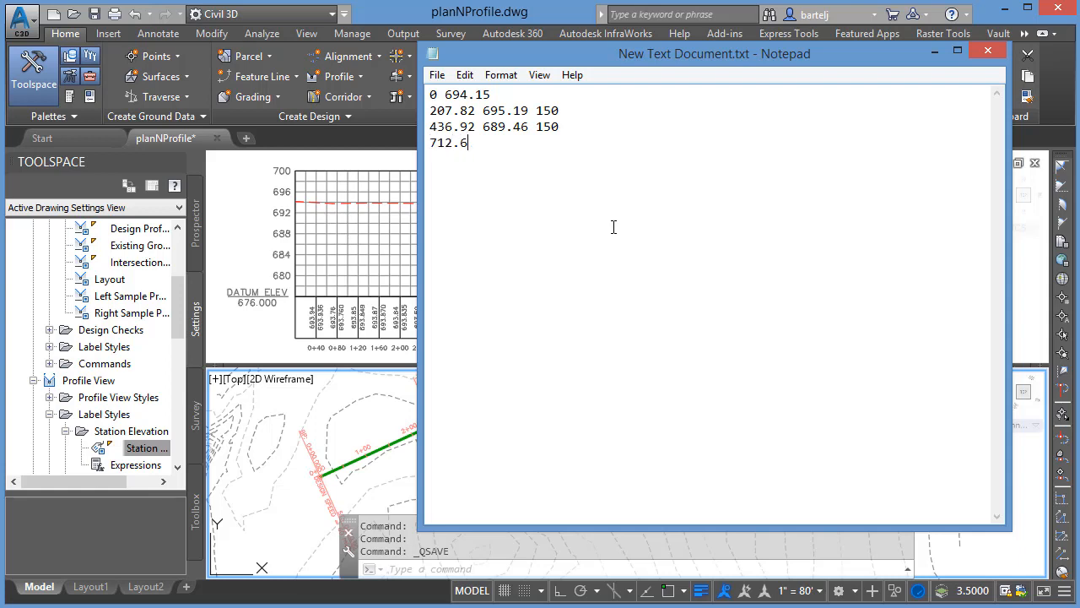
text(3)
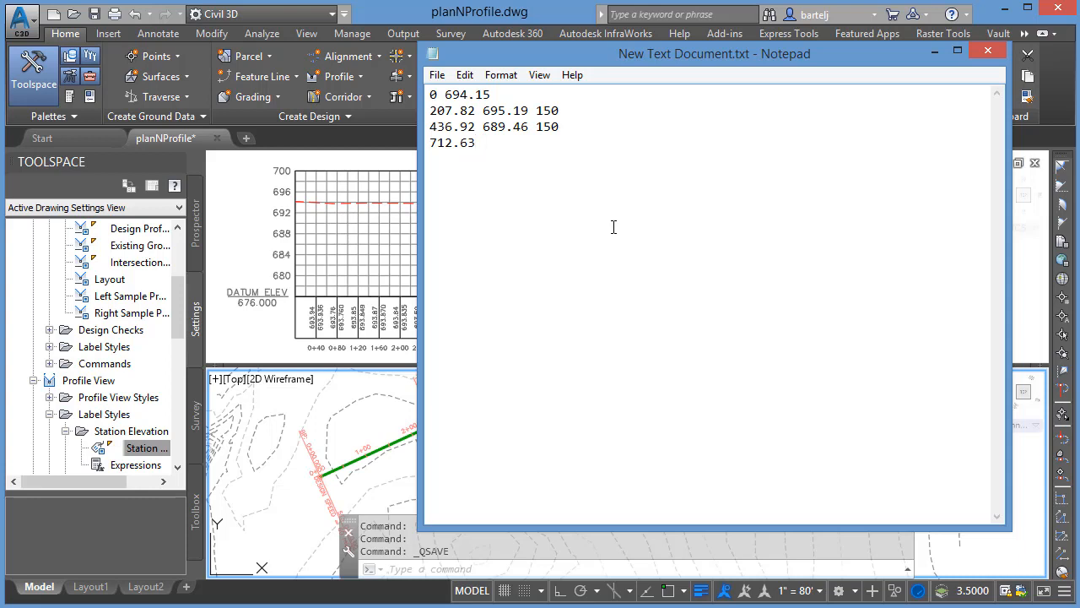
text(691)
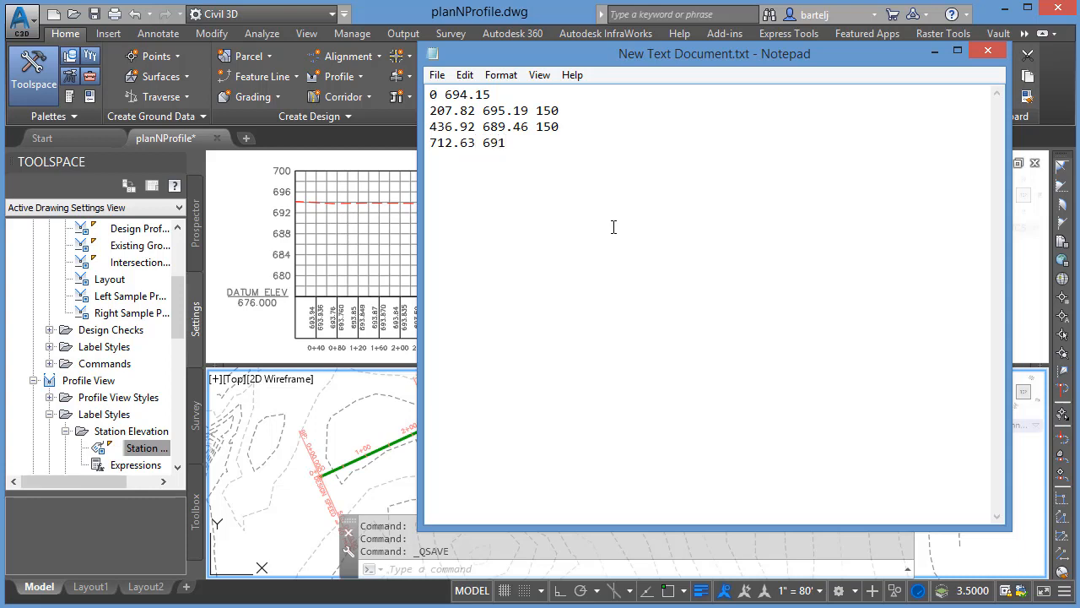
text(.53)
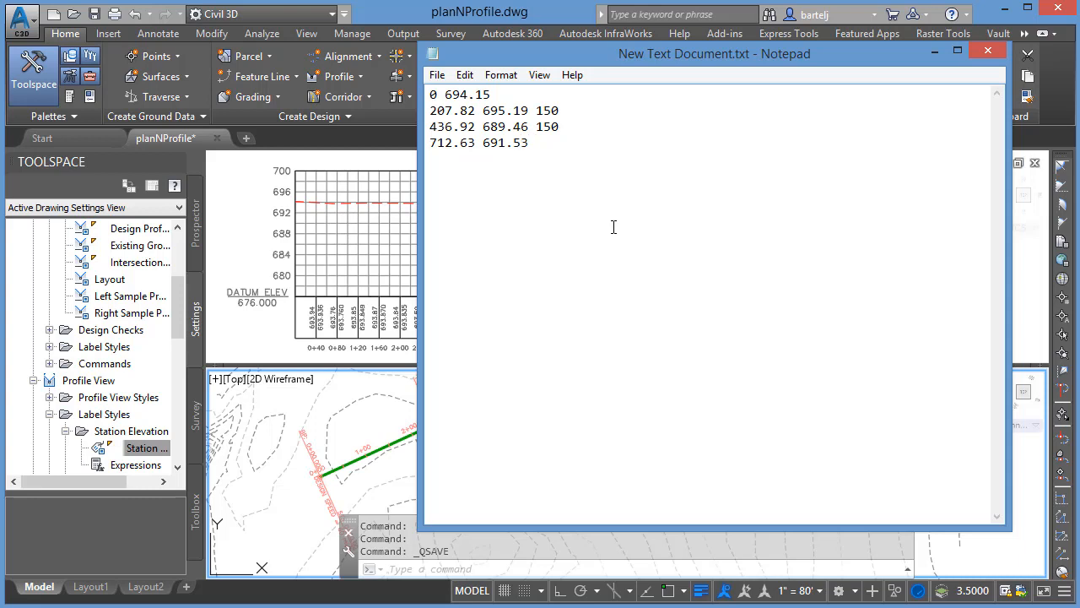
text(150)
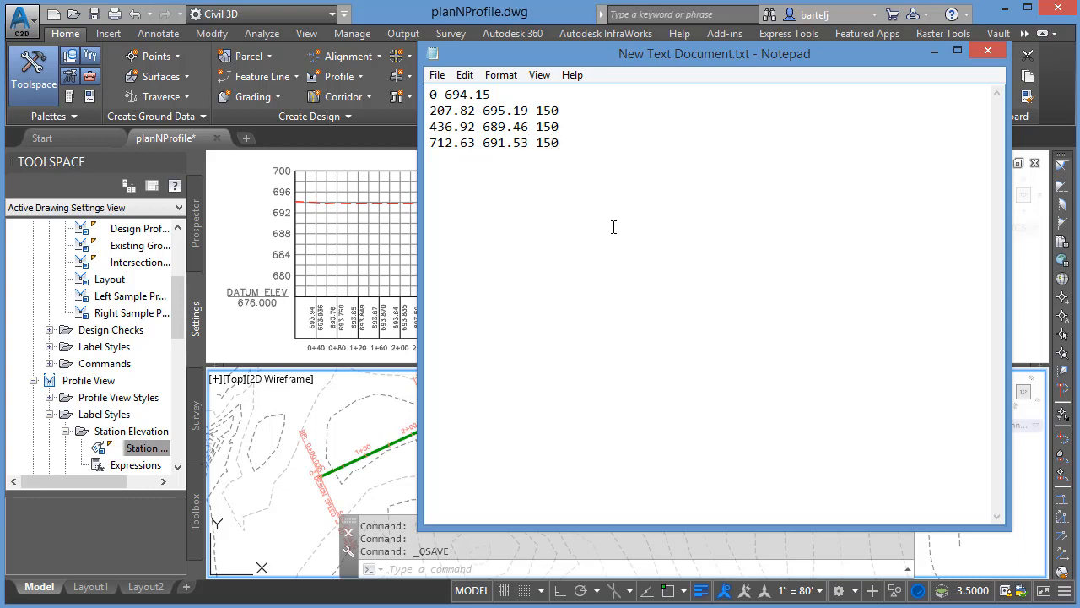
Step: Enter the final row, 1240.60 682.29
text(1)
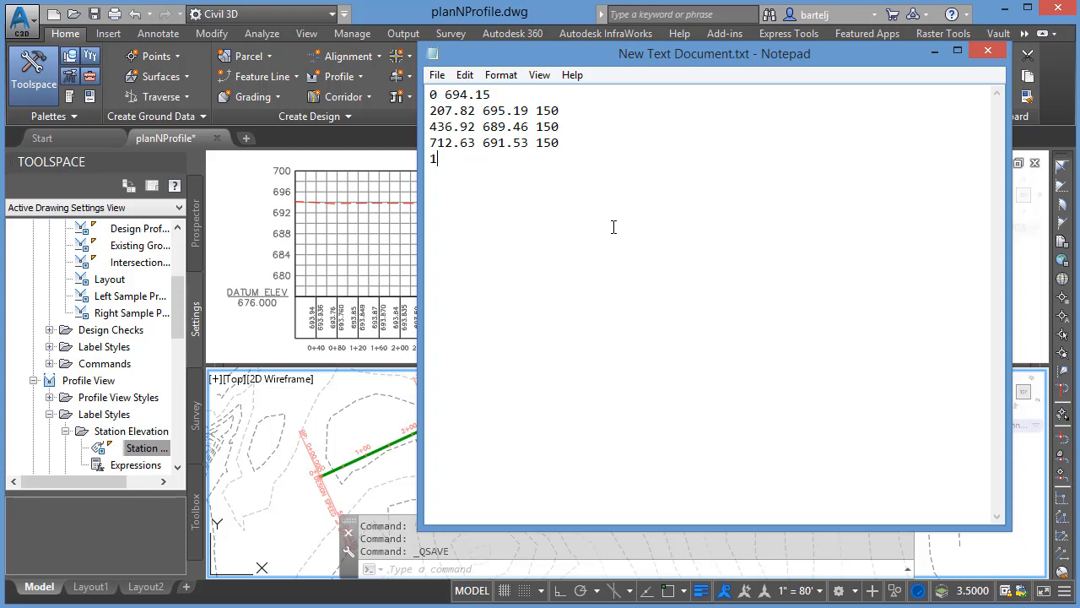
text(240)
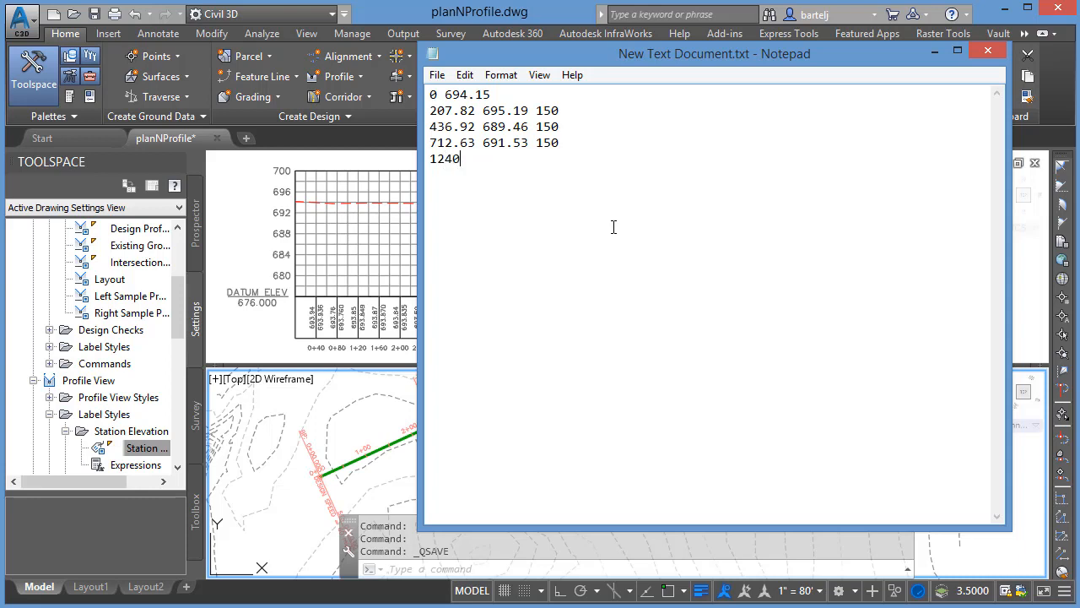
text(.60)
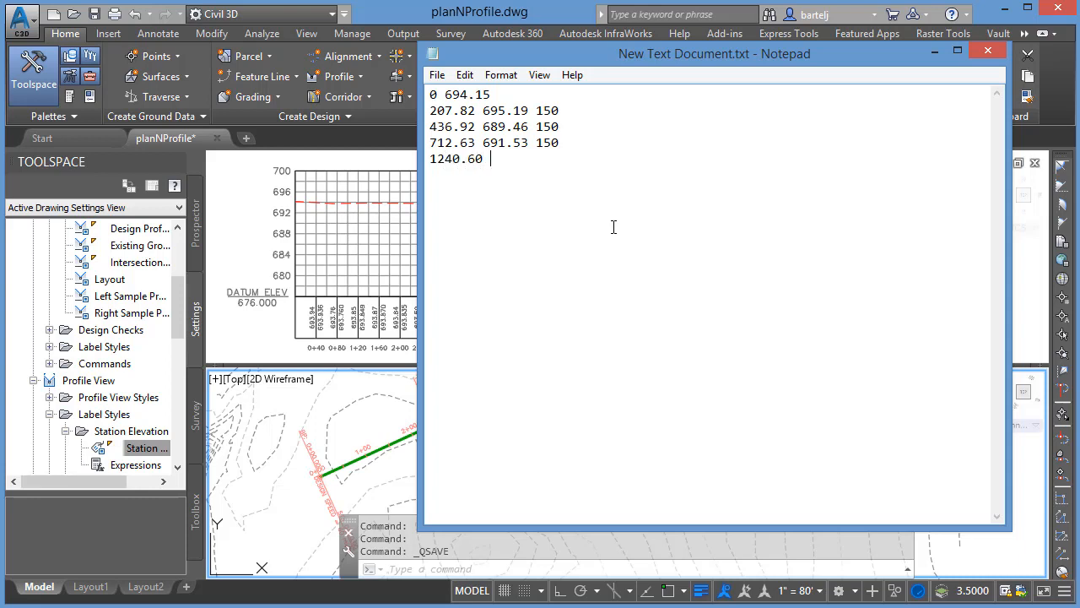
text(682)
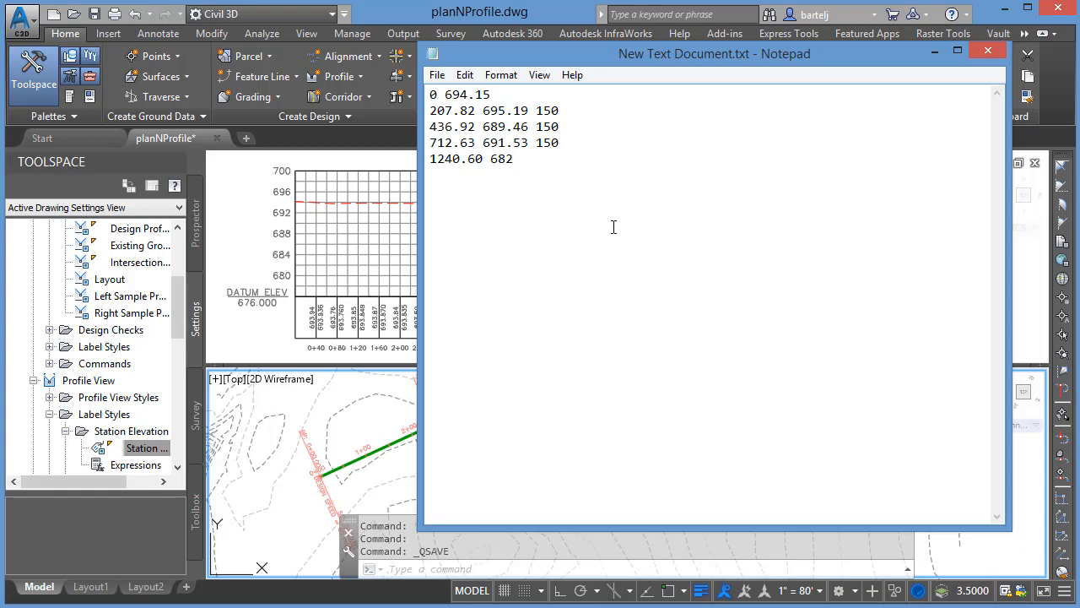
text(.29)
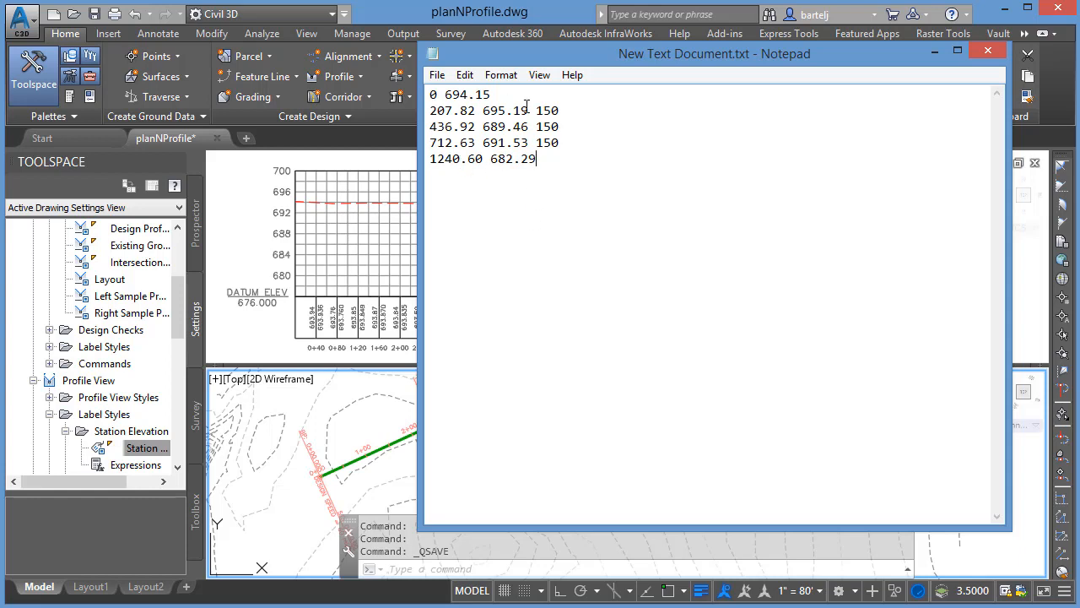
click(438, 74)
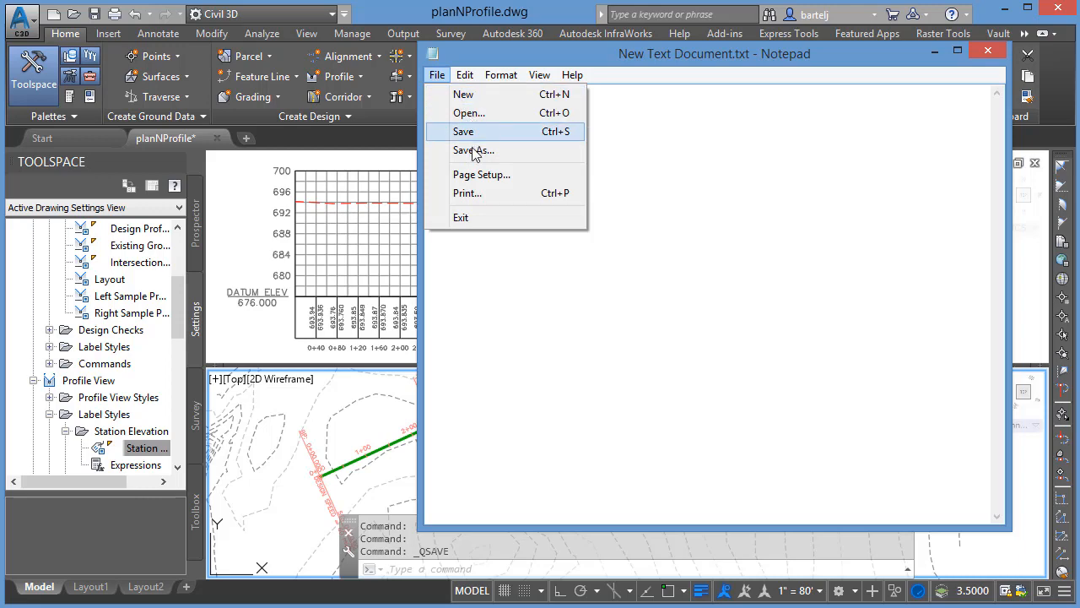
Step: Save the station/elevation file into the Desktop's Tuesday folder, then return to the profile view
click(473, 151)
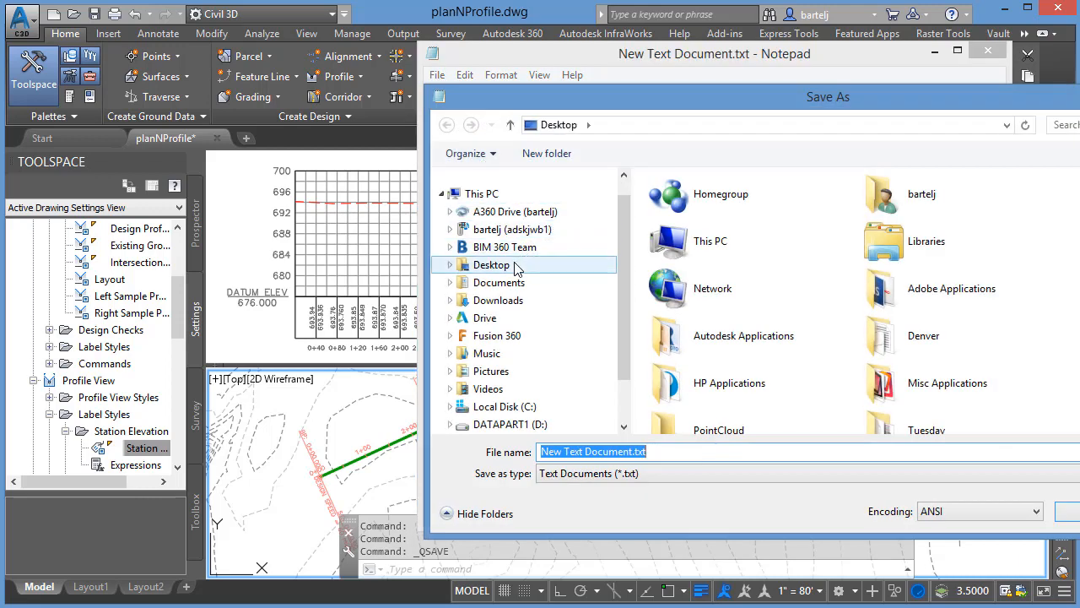
double_click(491, 264)
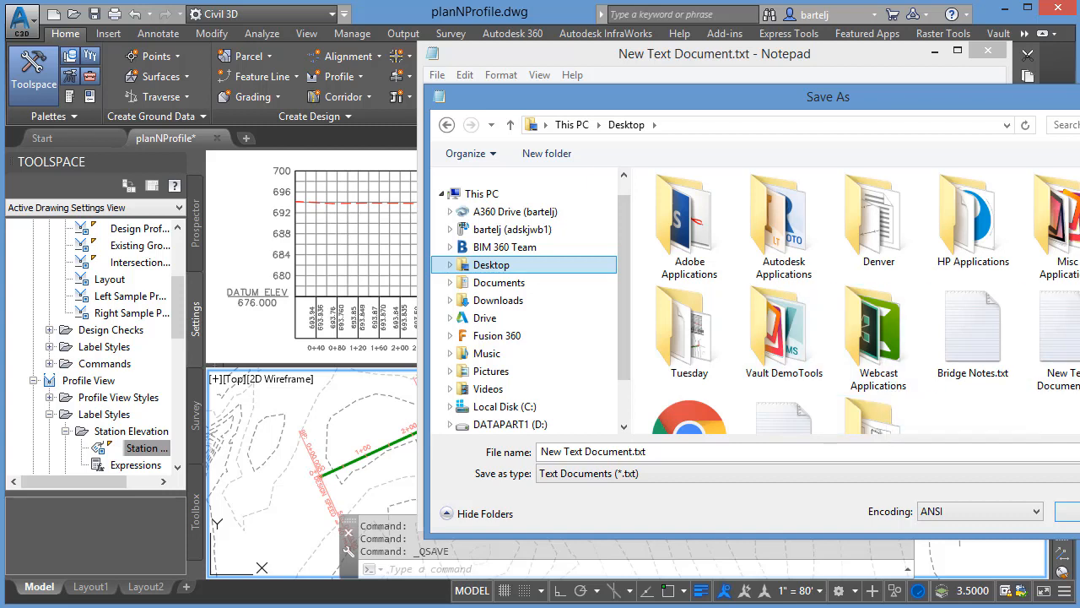
scroll(down, 3)
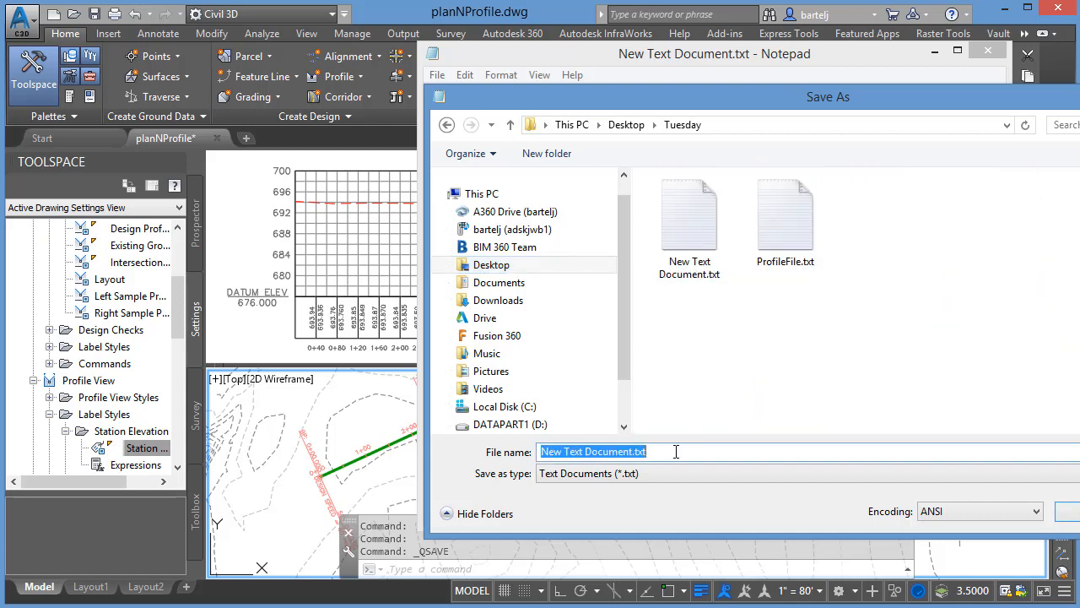
text(Tuest)
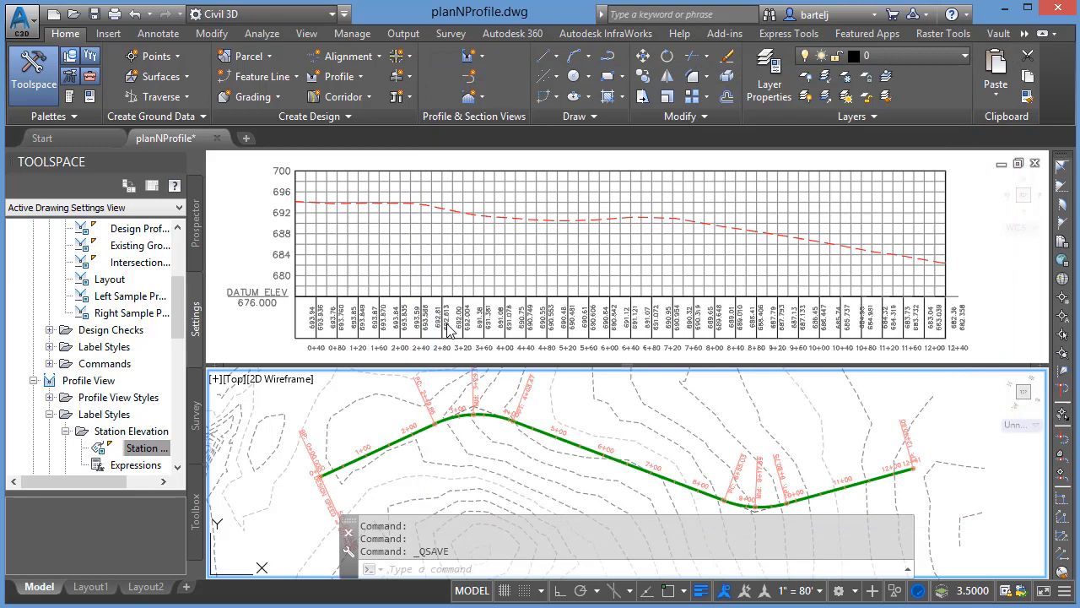
click(337, 263)
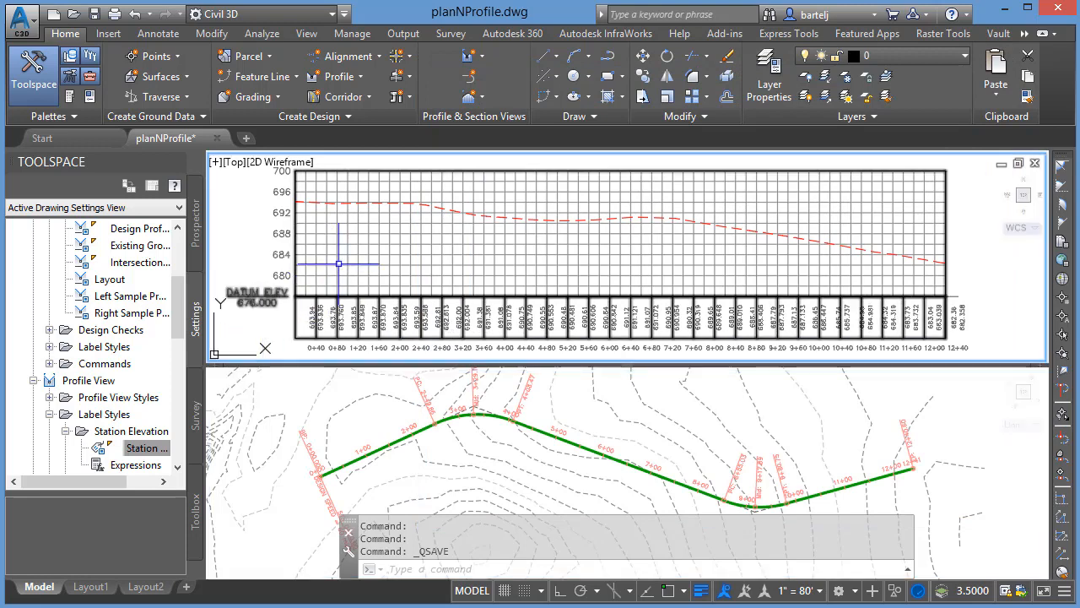
mouse_move(399, 245)
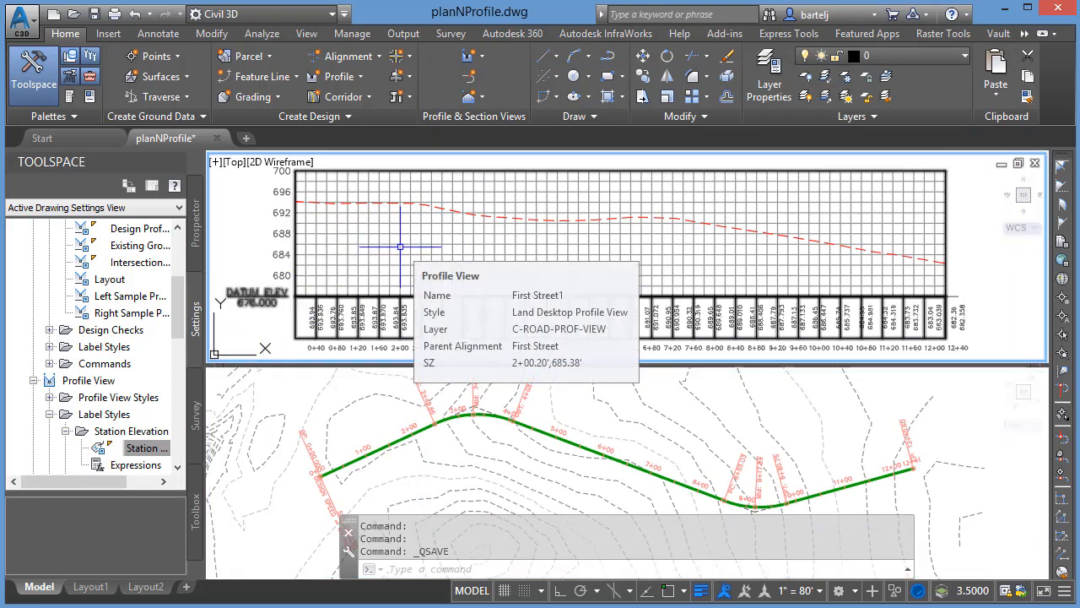
Step: Start Create Profile from File from the Home tab's Profile commands
click(337, 76)
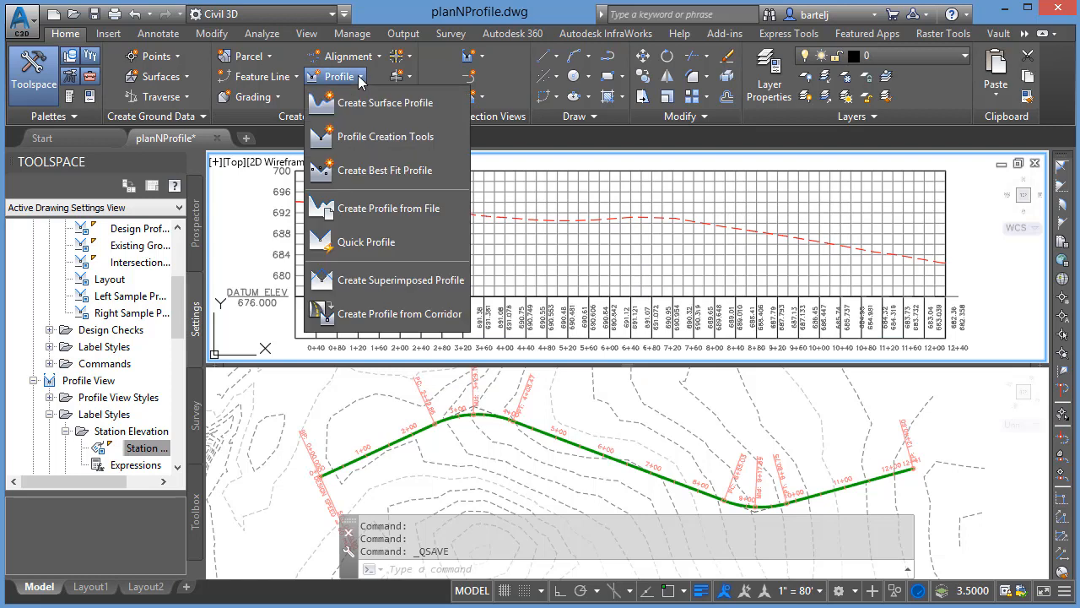
mouse_move(388, 207)
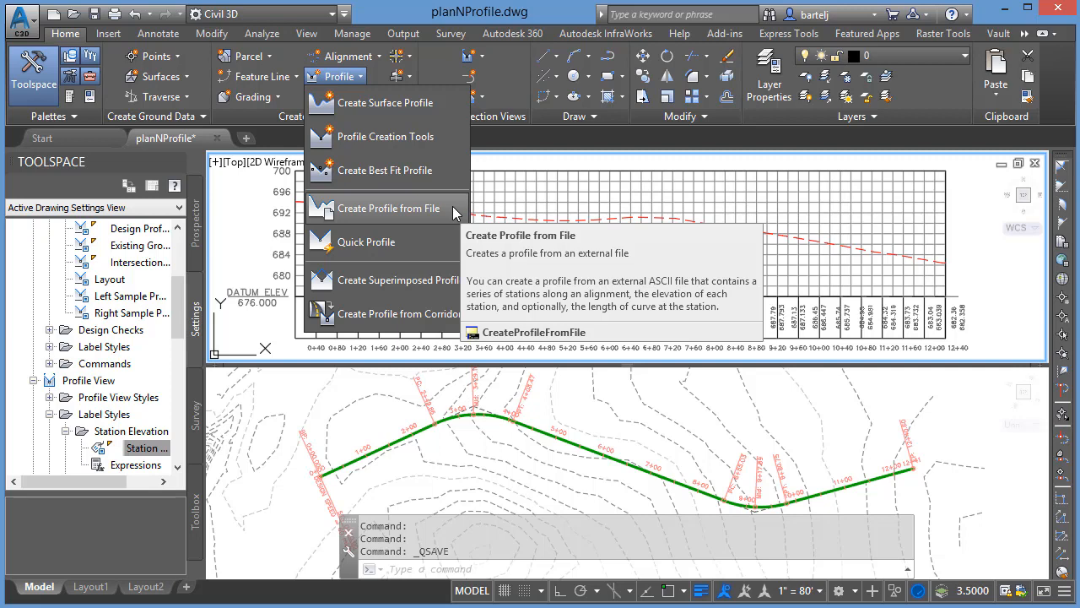
click(389, 208)
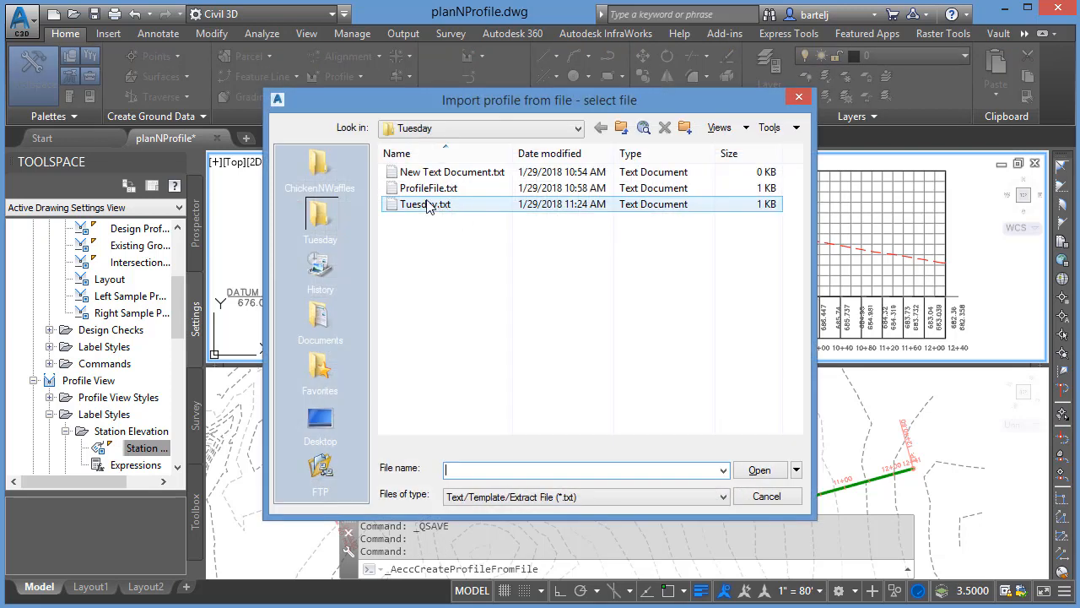
Step: Import Tuesday.txt as profile 'Proposed' with Design Profile style and Complete Label Set
click(425, 203)
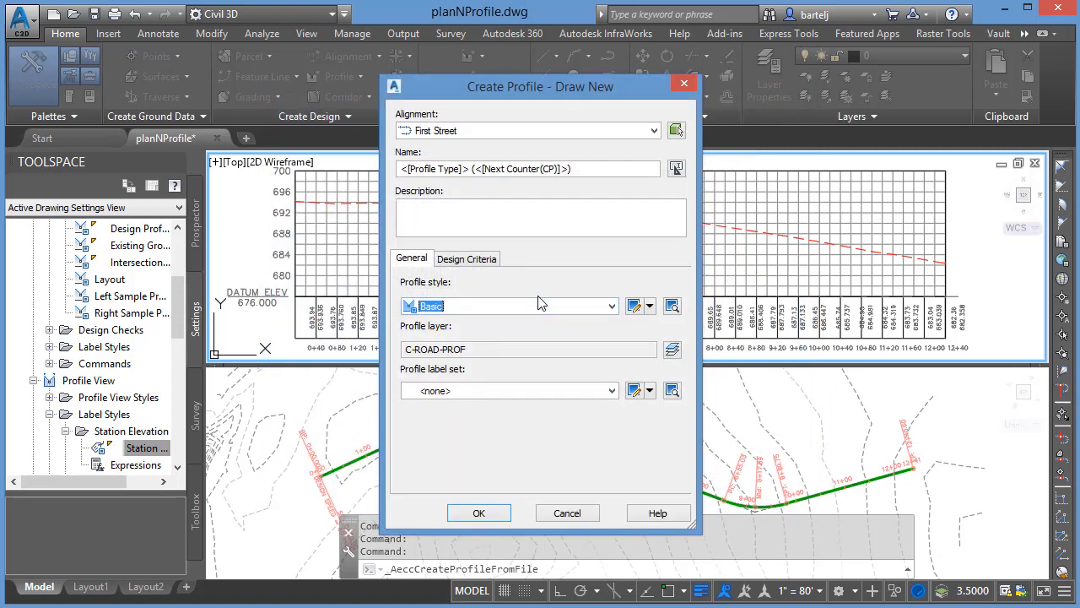
click(527, 168)
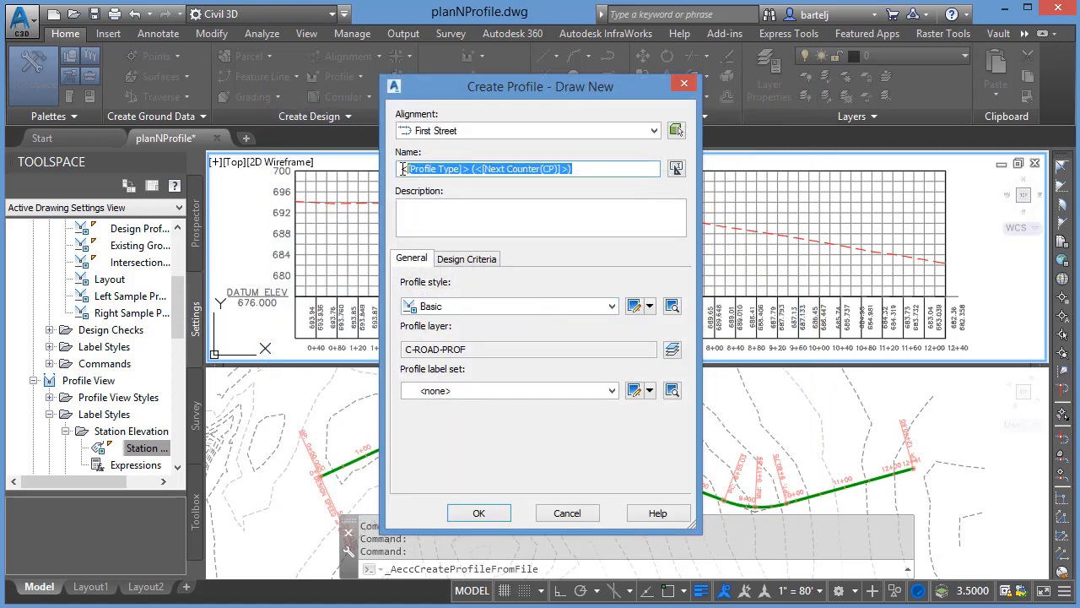
text(Proposed)
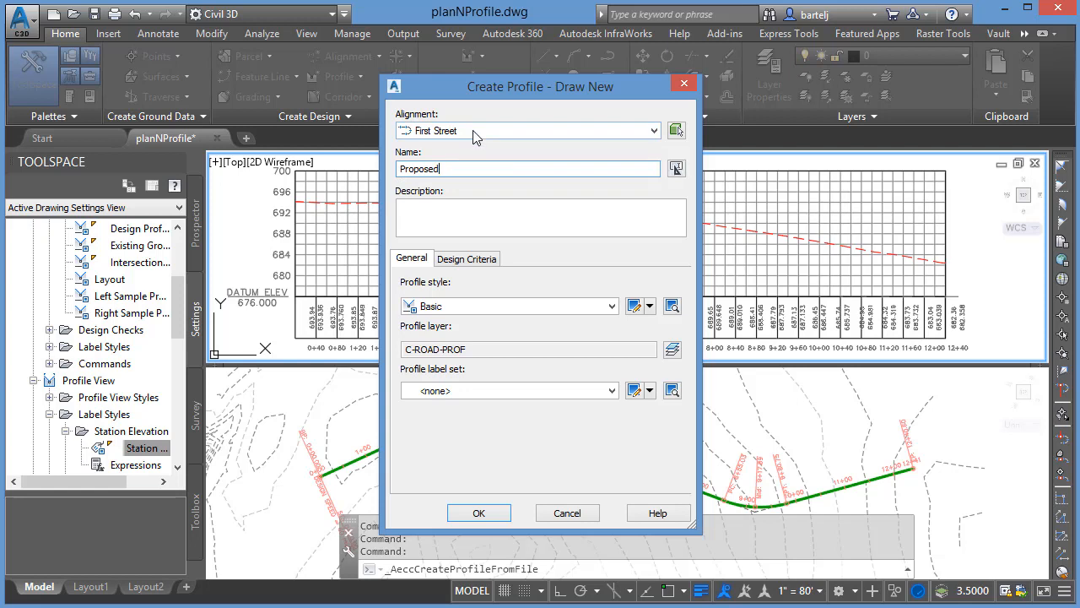
mouse_move(472, 135)
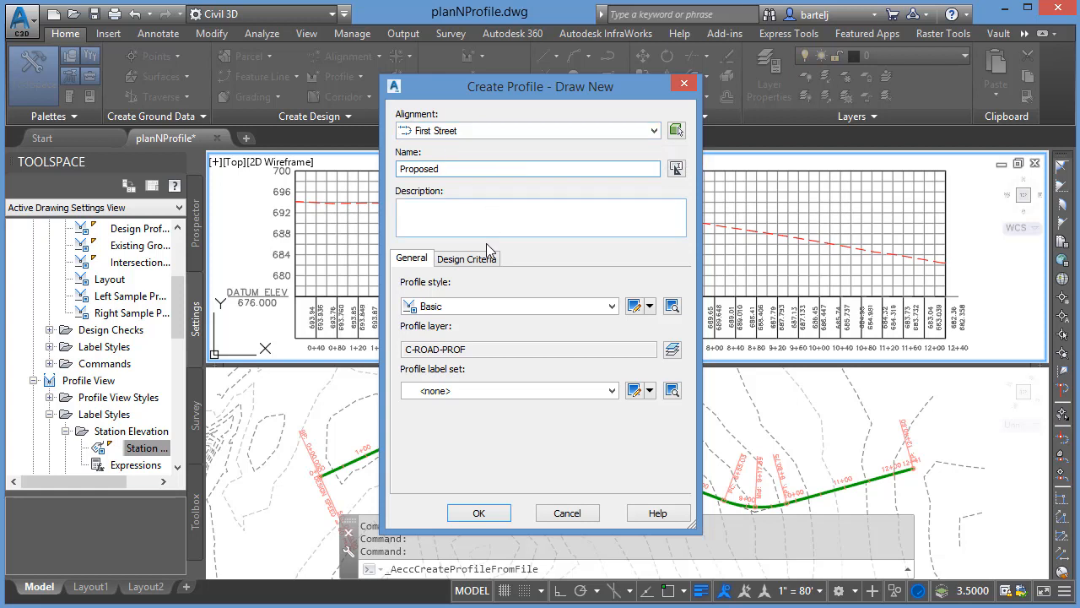
click(611, 306)
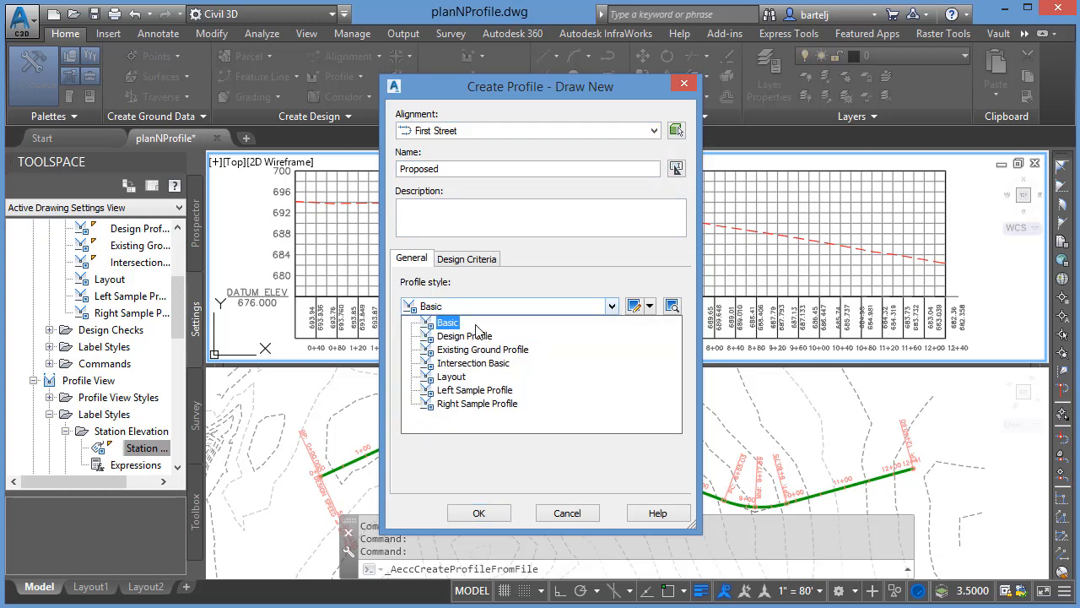
click(464, 335)
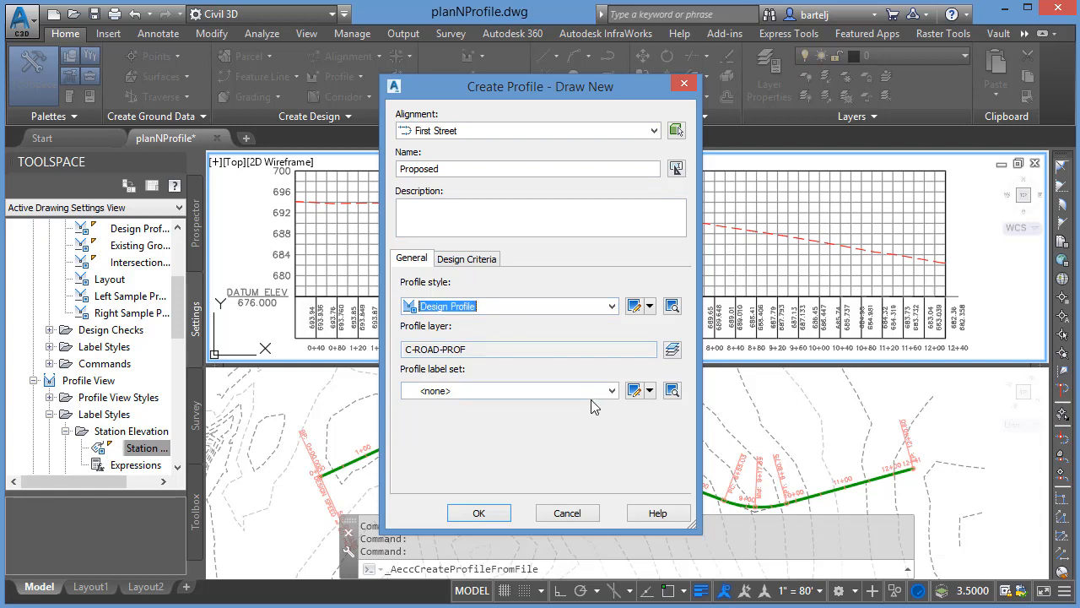
click(611, 390)
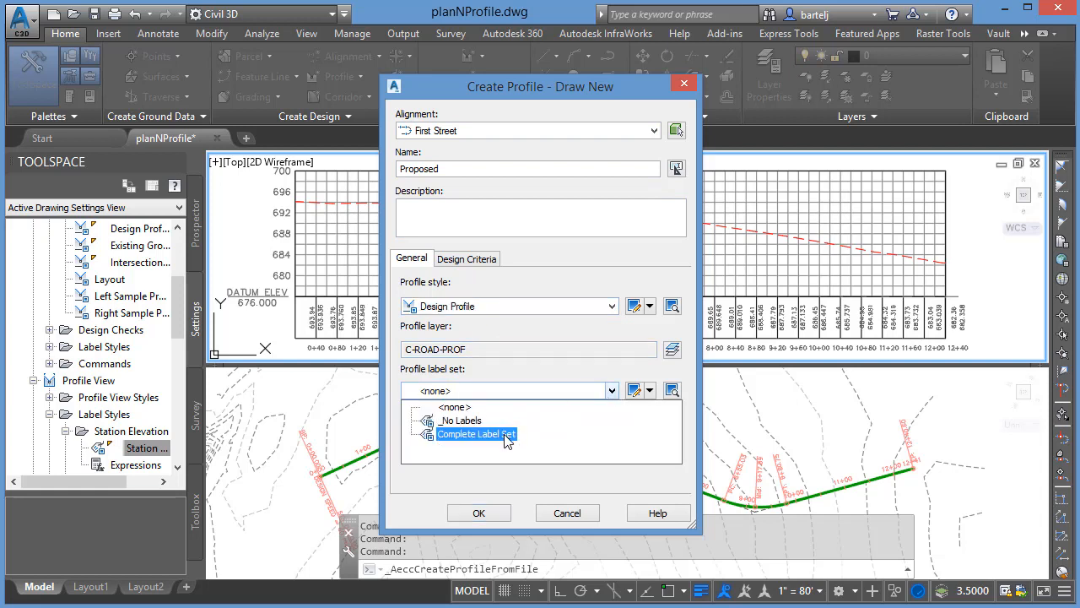
click(477, 432)
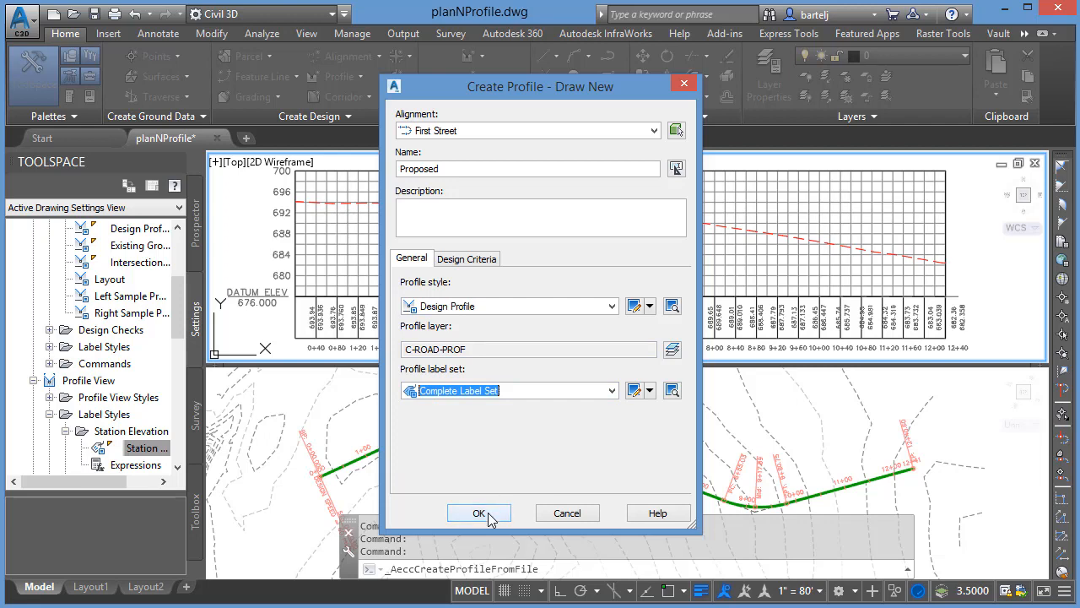
click(478, 513)
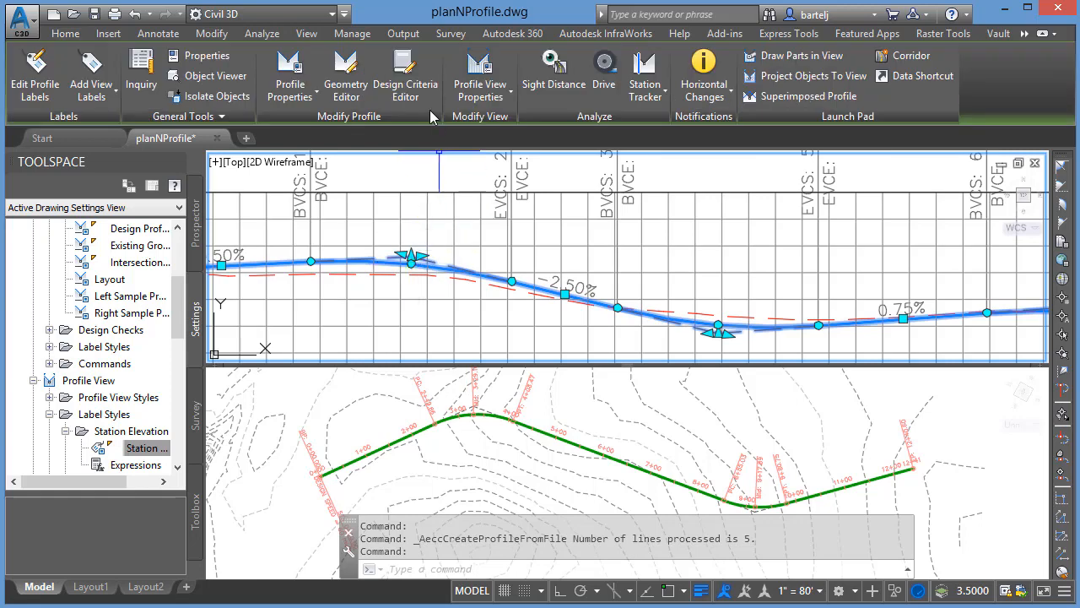
Step: Launch the Geometry Editor to open Profile Layout Tools for the Proposed profile
click(346, 75)
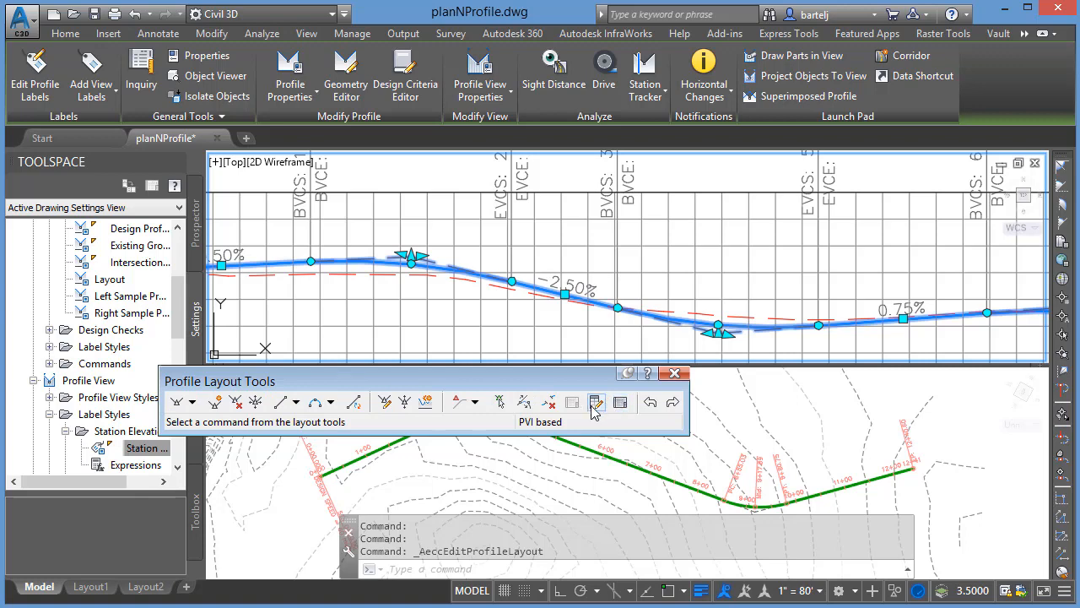
mouse_move(596, 402)
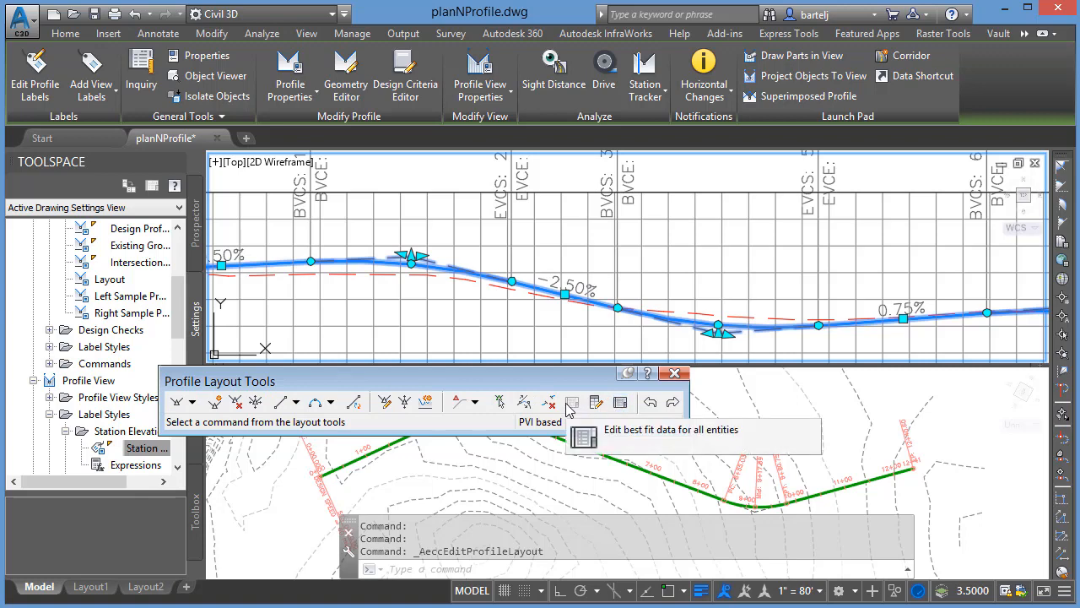
mouse_move(683, 389)
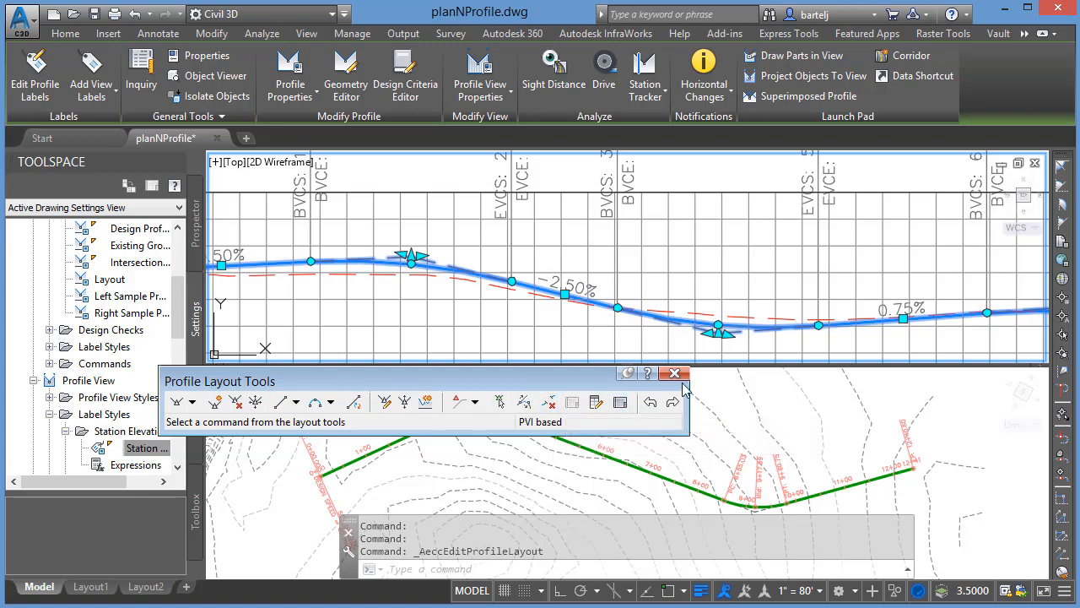